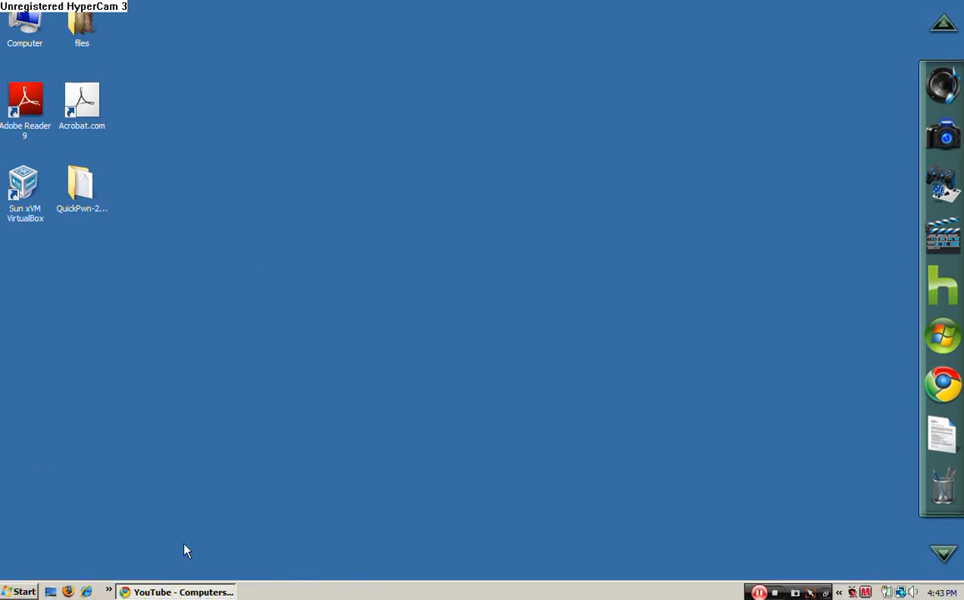
{"action": "mouse_move", "coordinate": [177, 568]}
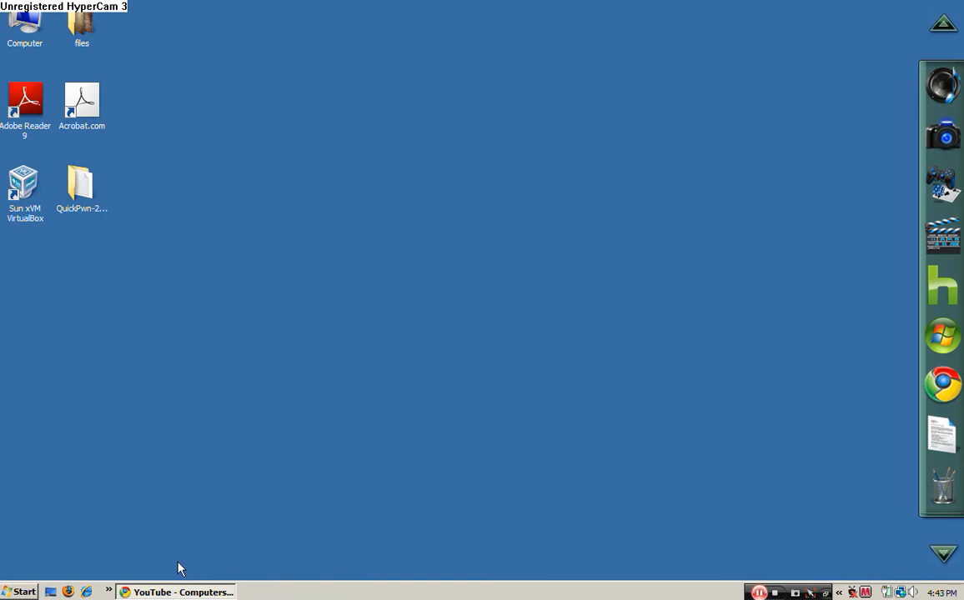
{"action": "mouse_move", "coordinate": [232, 427]}
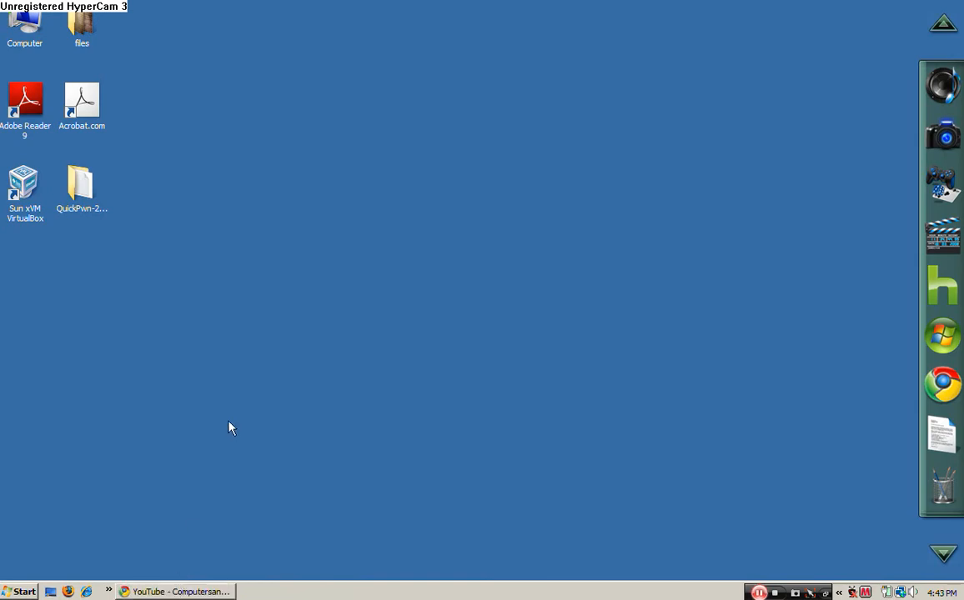
{"action": "mouse_move", "coordinate": [176, 590]}
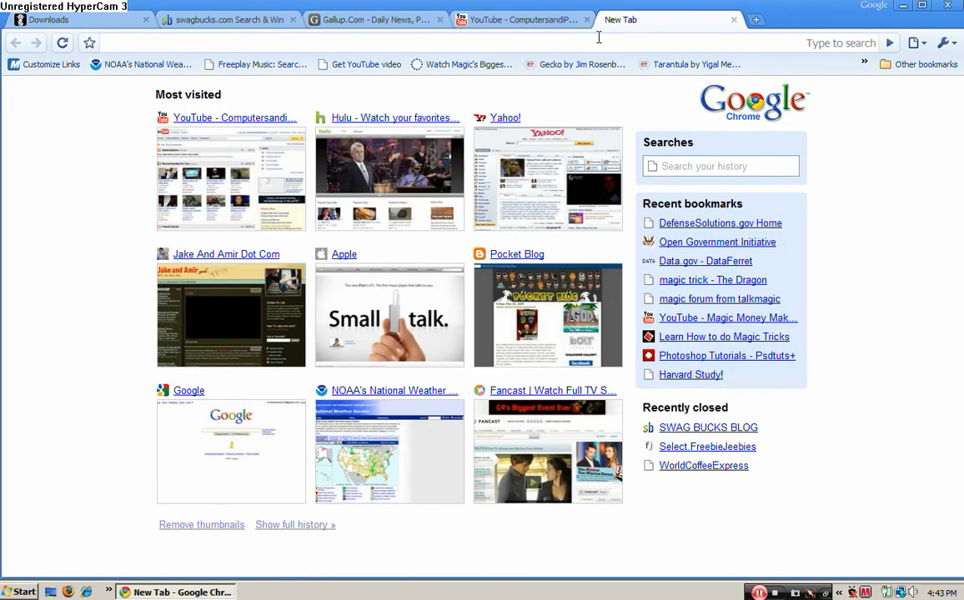
Search for ubuntu in the address bar and go to the ubuntu.com site.
{"action": "type", "text": "ubuntu"}
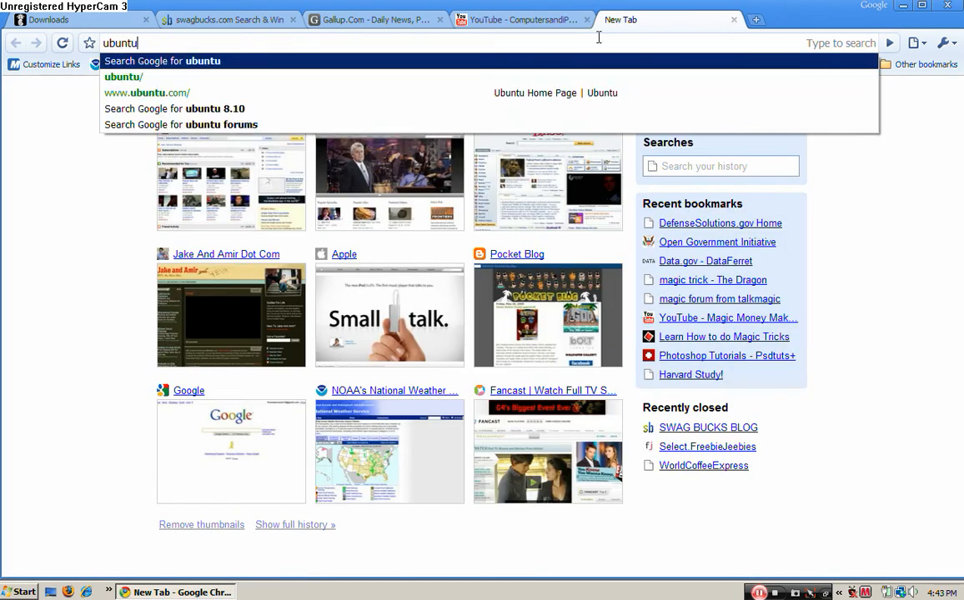
{"action": "key", "text": "Return"}
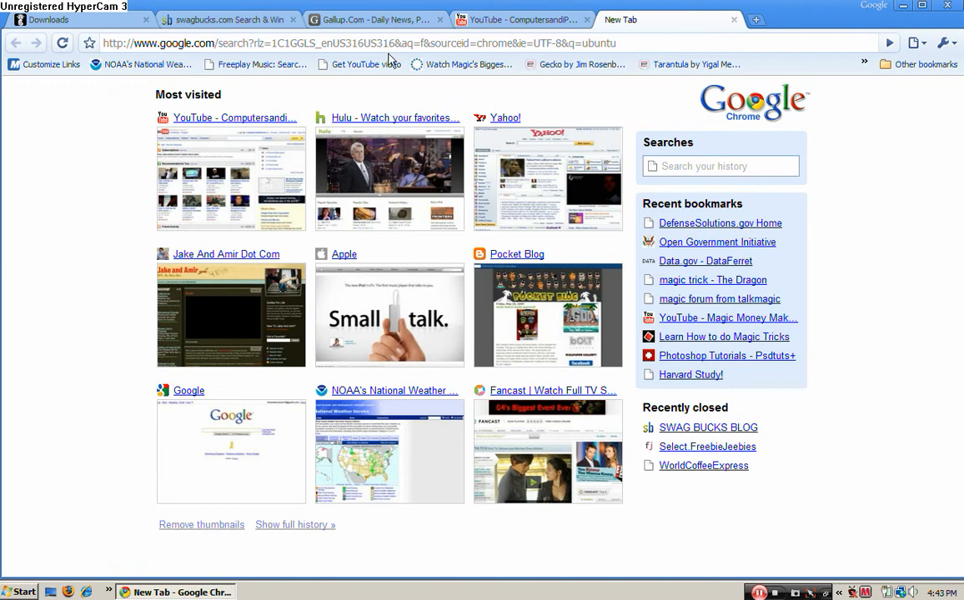
{"action": "mouse_move", "coordinate": [525, 102]}
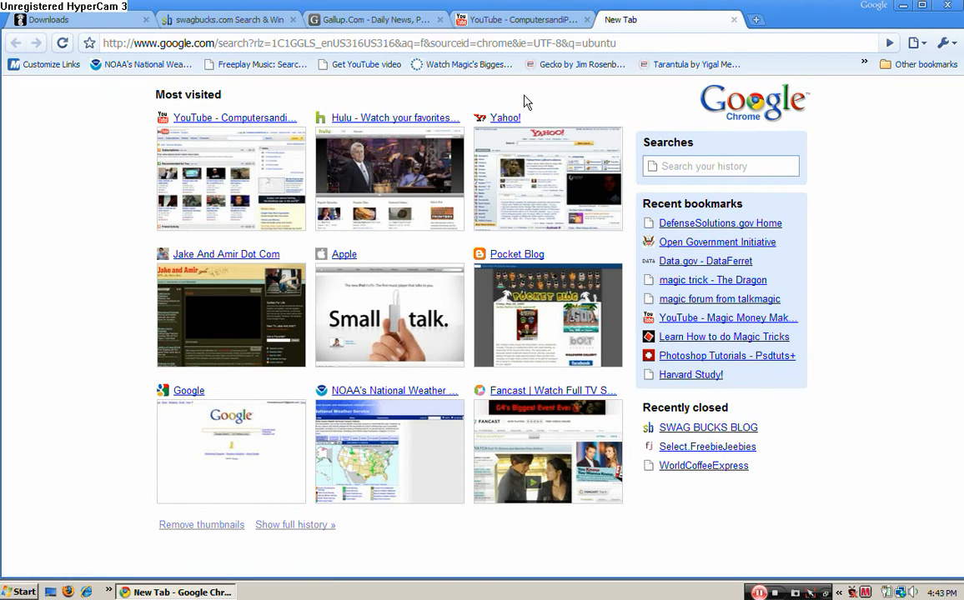
{"action": "mouse_move", "coordinate": [899, 34]}
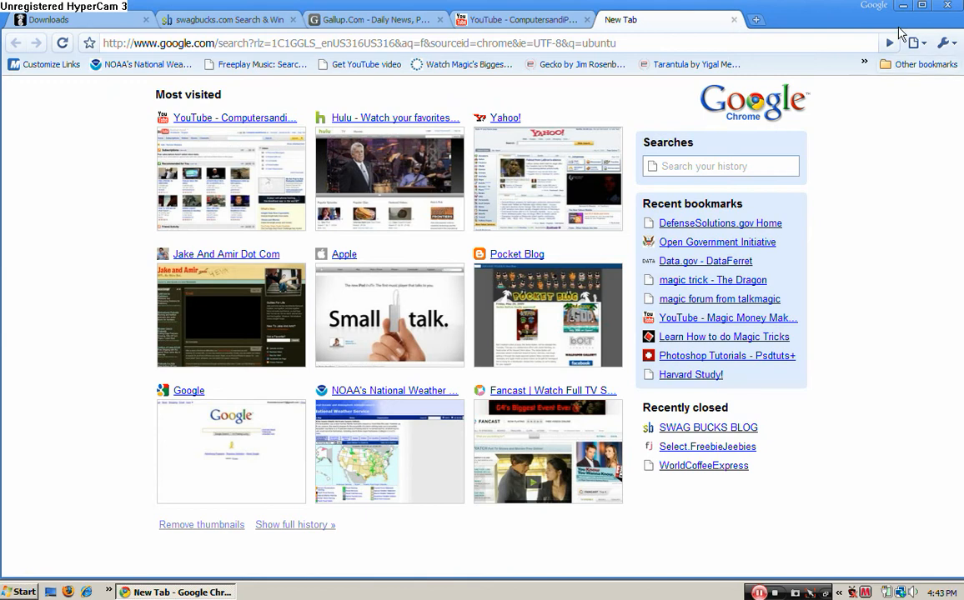
{"action": "mouse_move", "coordinate": [894, 40]}
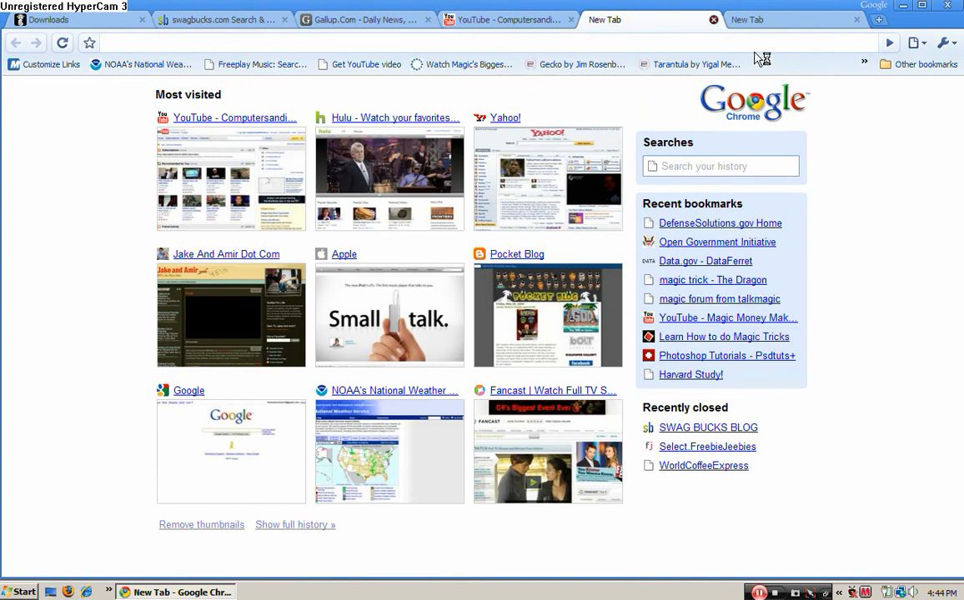
{"action": "type", "text": "ubuntu"}
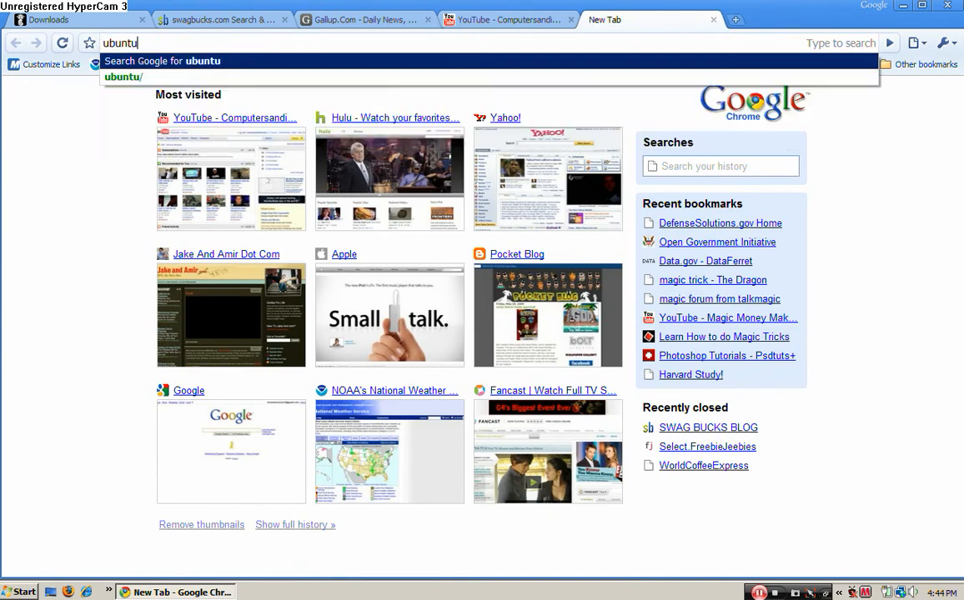
{"action": "left_click", "coordinate": [123, 76]}
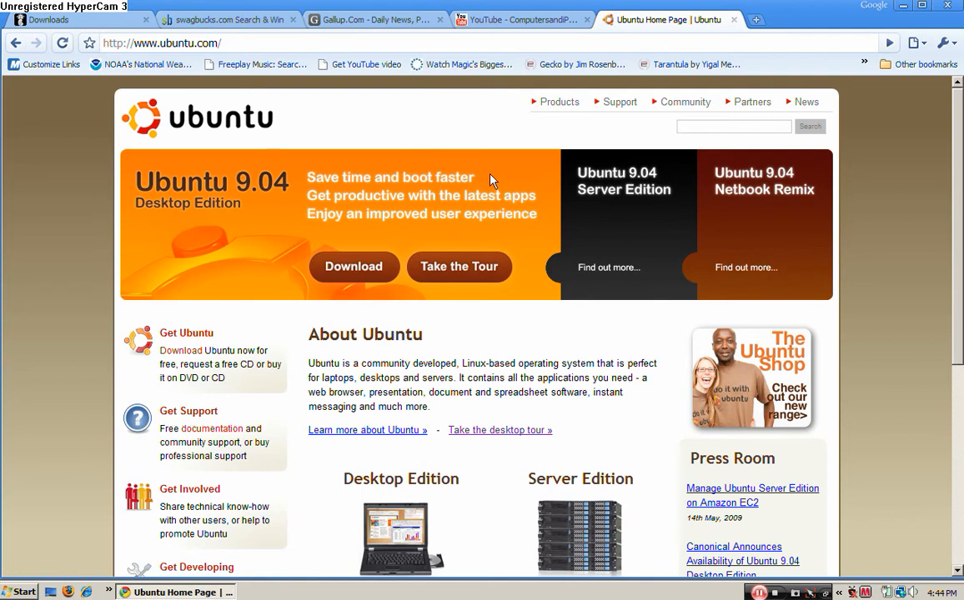
Go to the Download Ubuntu page and scroll through the download options.
{"action": "left_click", "coordinate": [353, 267]}
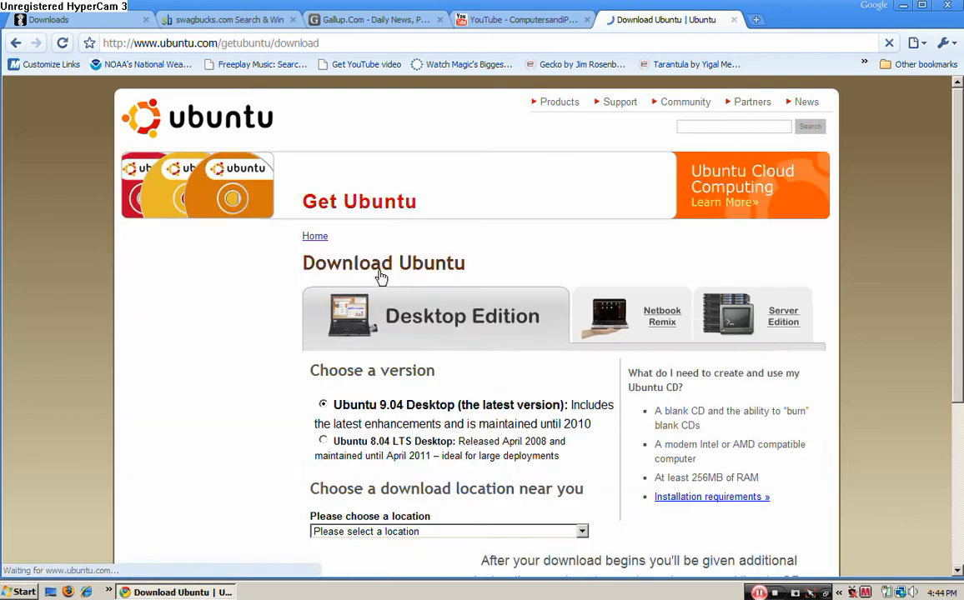
{"action": "scroll", "scroll_direction": "down", "scroll_amount": 3}
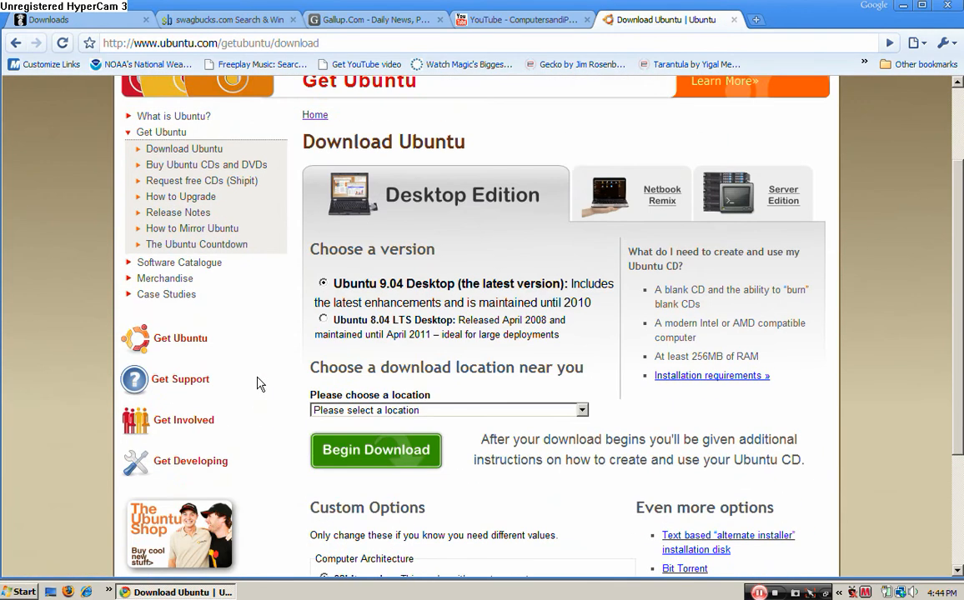
{"action": "mouse_move", "coordinate": [609, 200]}
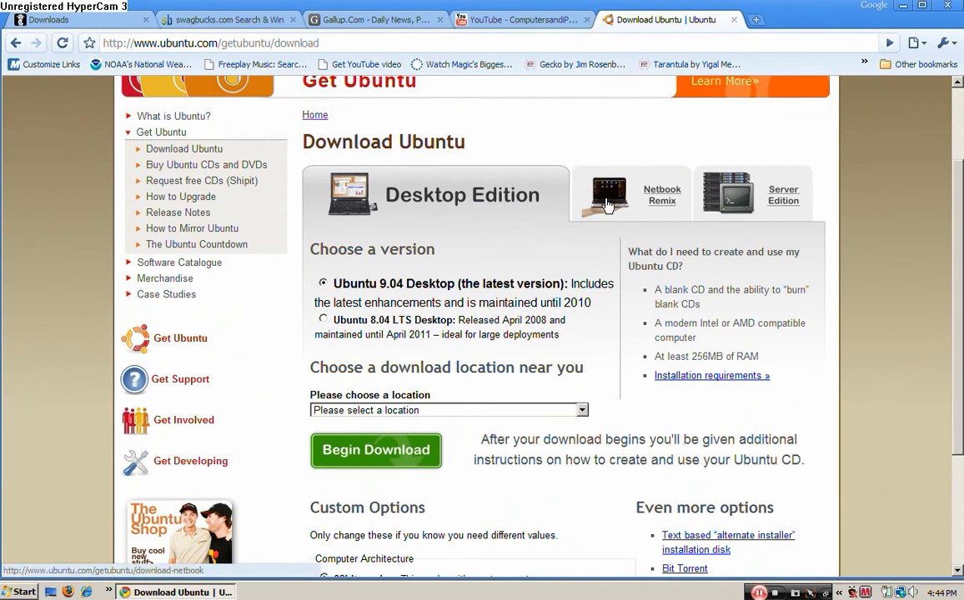
{"action": "mouse_move", "coordinate": [589, 198]}
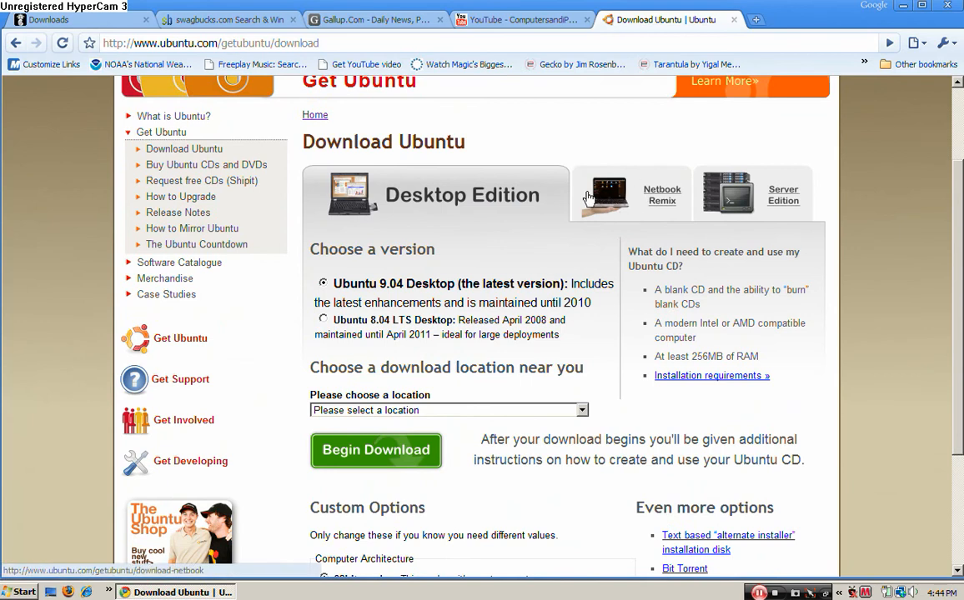
{"action": "mouse_move", "coordinate": [375, 241]}
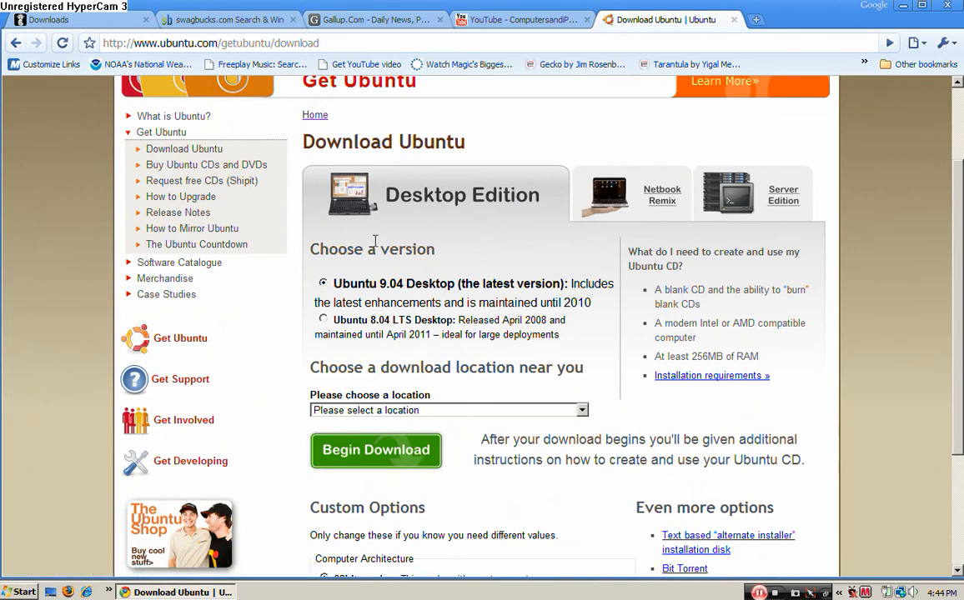
{"action": "mouse_move", "coordinate": [437, 410]}
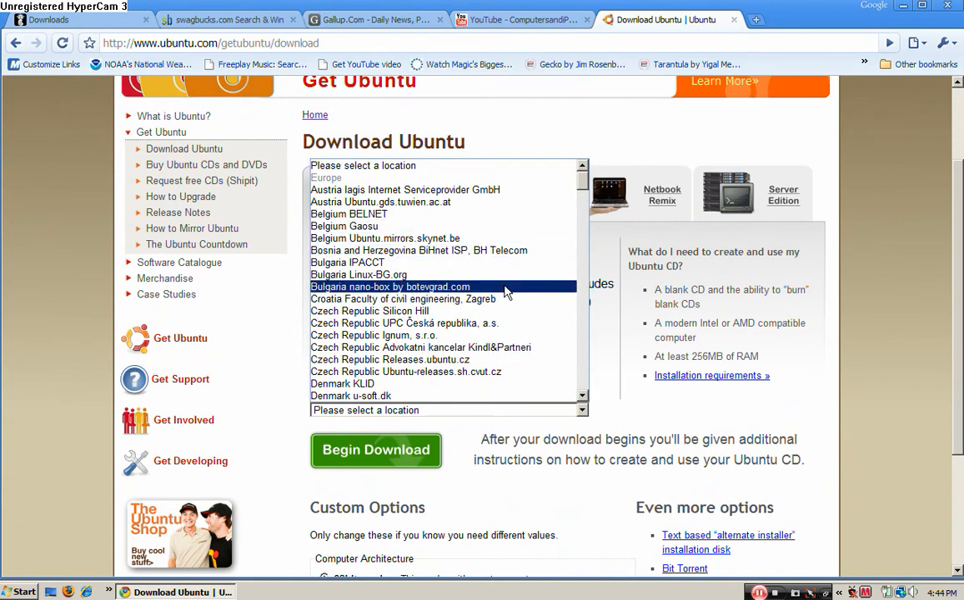
{"action": "scroll", "scroll_direction": "down", "scroll_amount": 3}
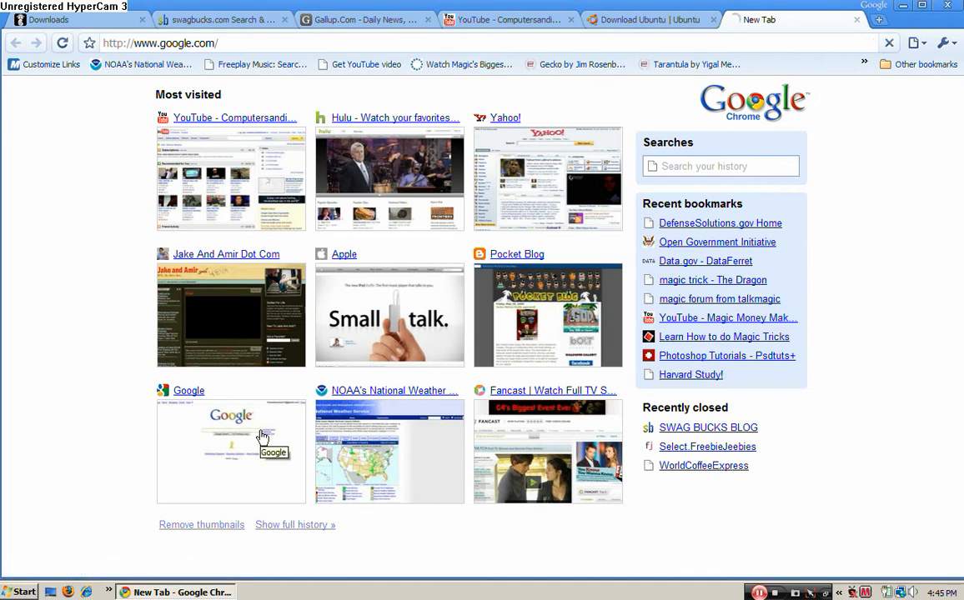
{"action": "mouse_move", "coordinate": [263, 437]}
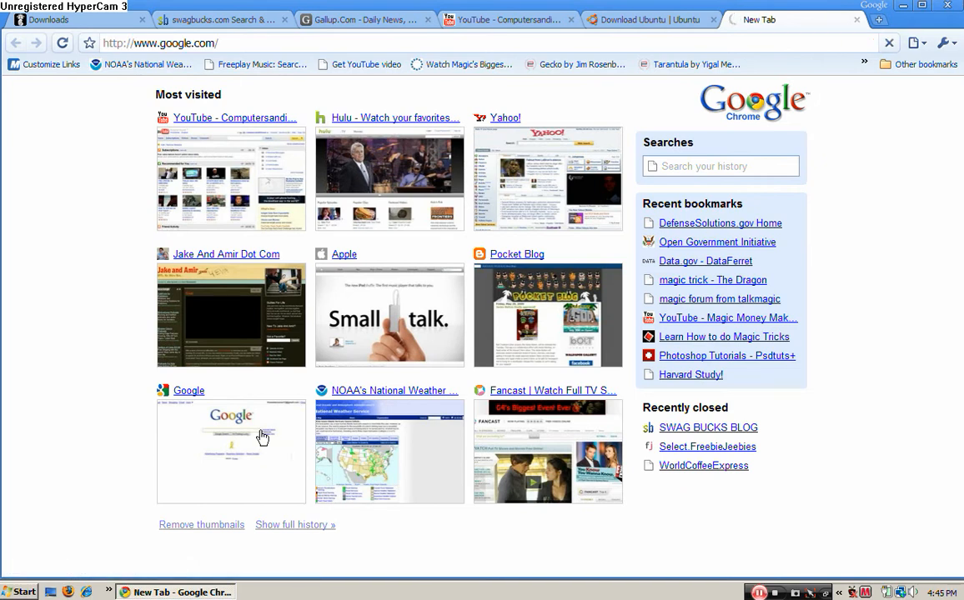
Search Google for 'sun virtual' and go to the VirtualBox.org result.
{"action": "left_click", "coordinate": [230, 451]}
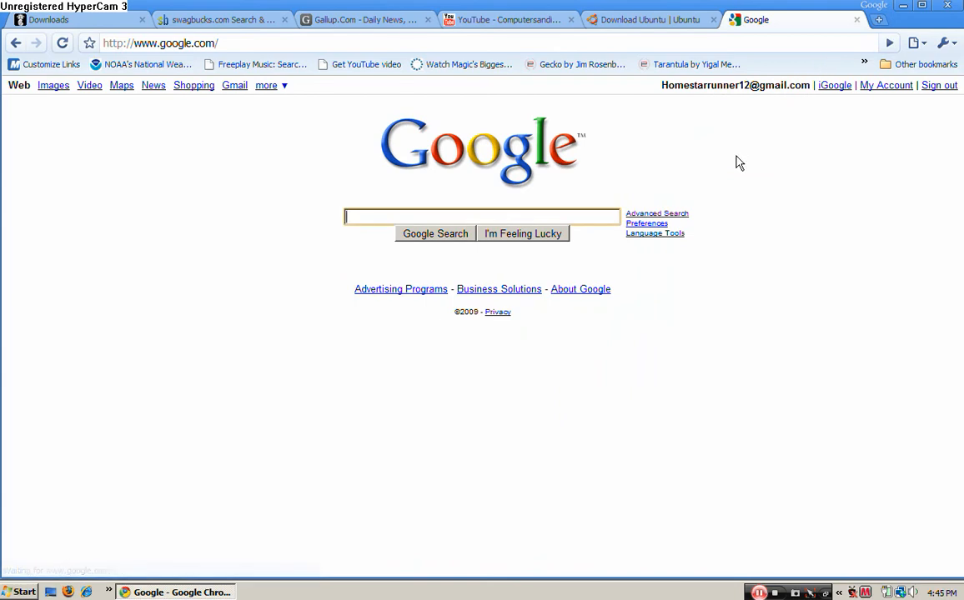
{"action": "type", "text": "sun vi"}
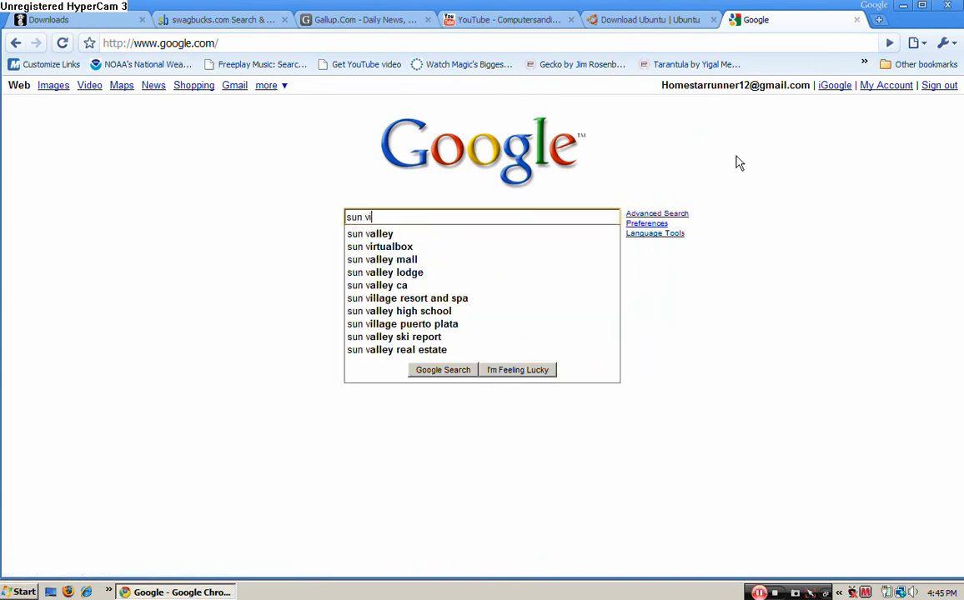
{"action": "type", "text": "rtual box"}
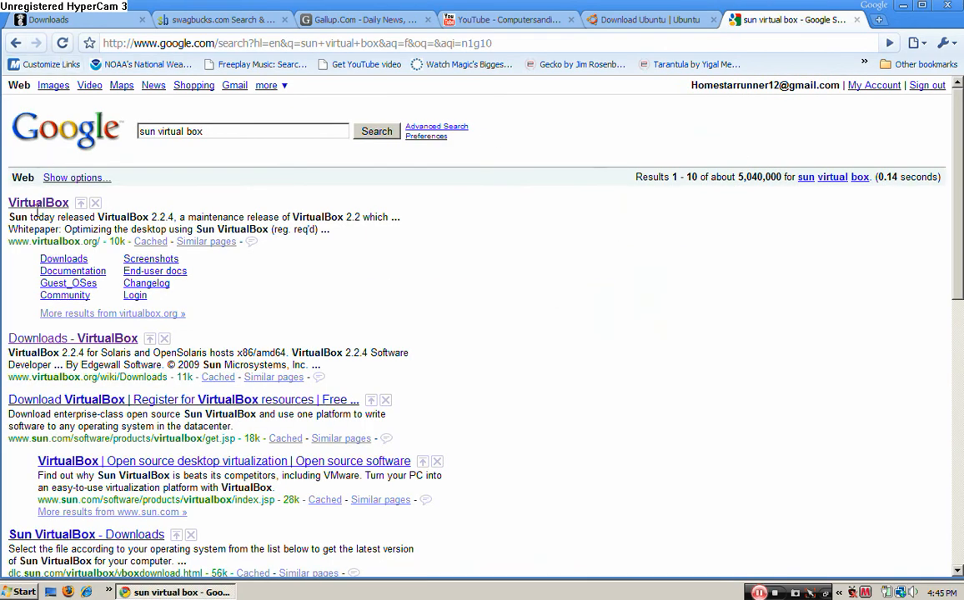
{"action": "left_click", "coordinate": [38, 203]}
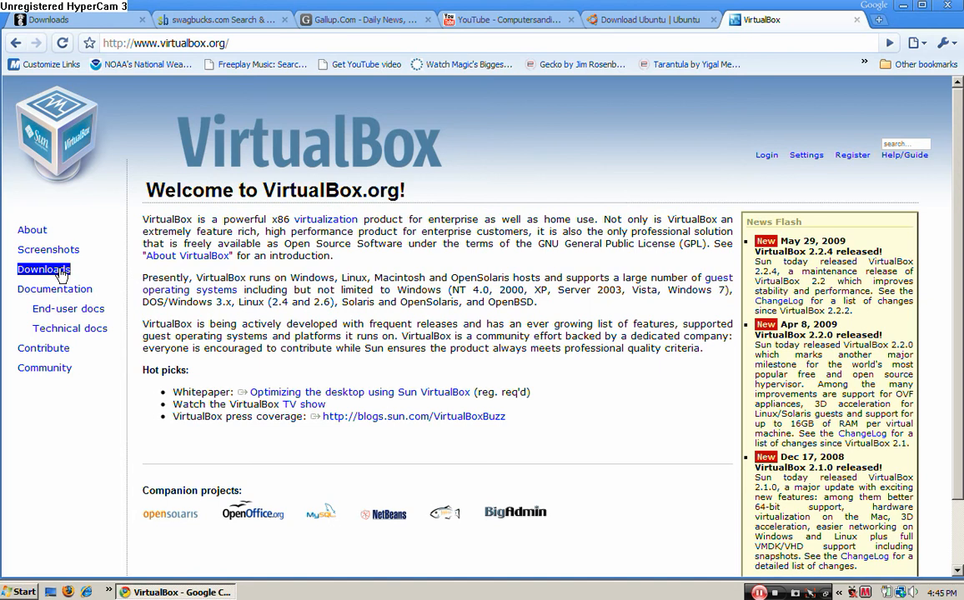
Go to the VirtualBox Downloads page listing the 2.2.4 binaries.
{"action": "left_click", "coordinate": [43, 269]}
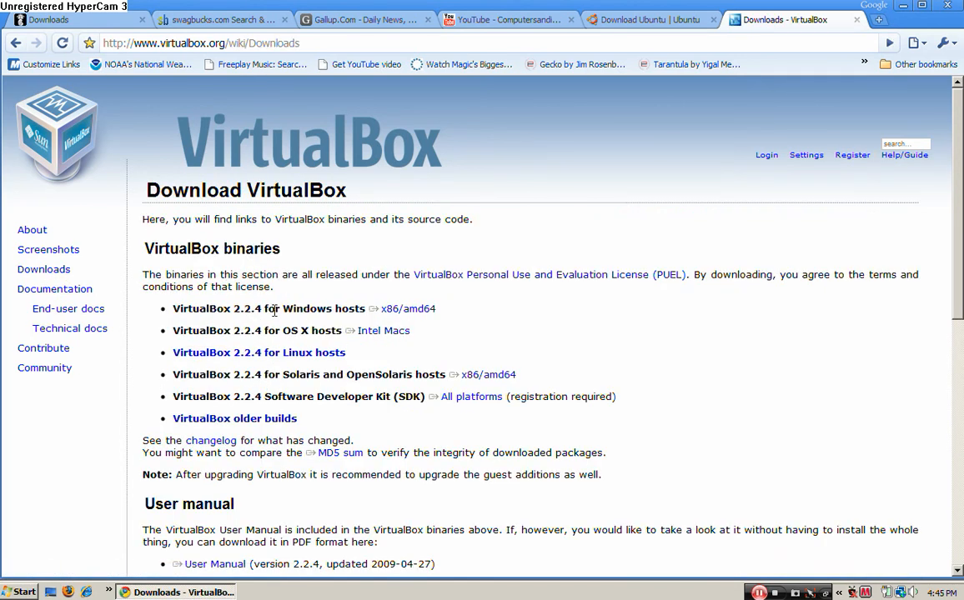
{"action": "double_click", "coordinate": [384, 330]}
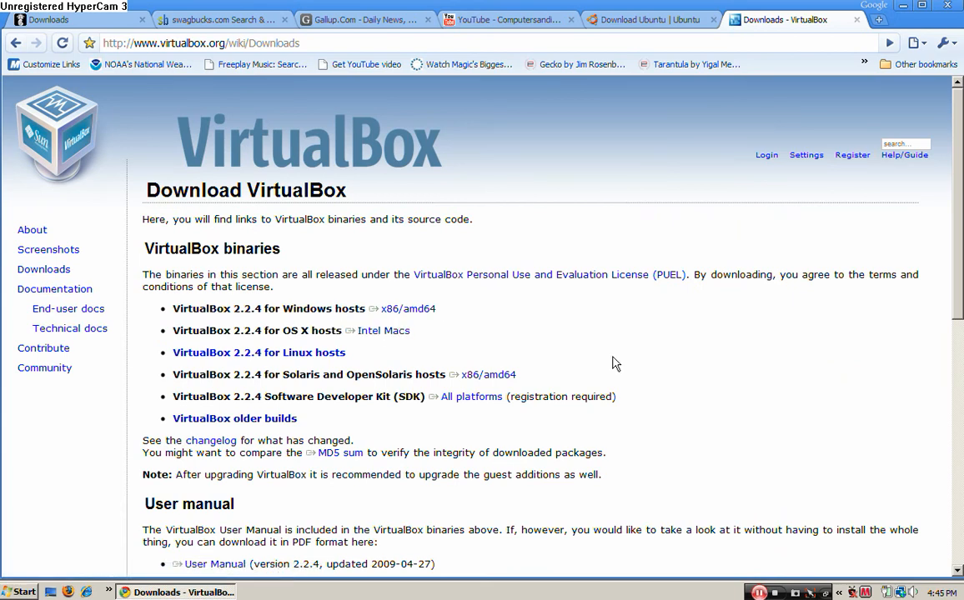
{"action": "mouse_move", "coordinate": [900, 7]}
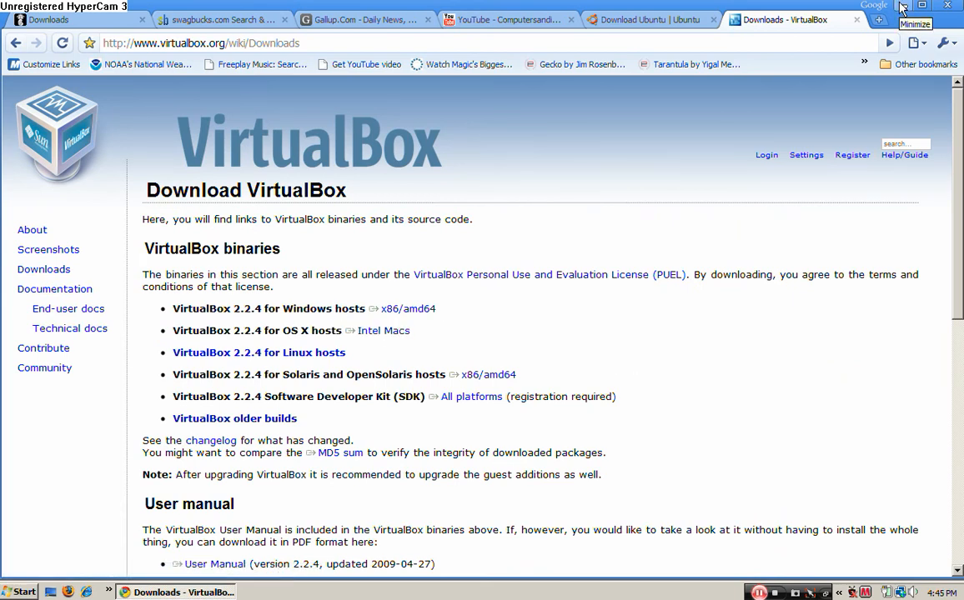
{"action": "mouse_move", "coordinate": [924, 30]}
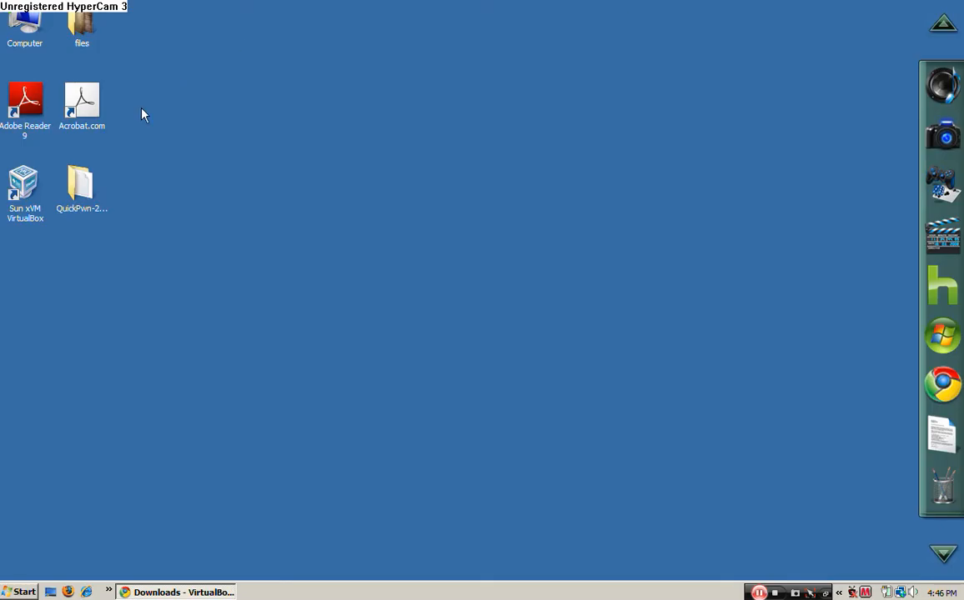
Drag the VirtualBox desktop shortcut around and return it to its original spot.
{"action": "left_click_drag", "start_coordinate": [25, 180], "coordinate": [309, 186]}
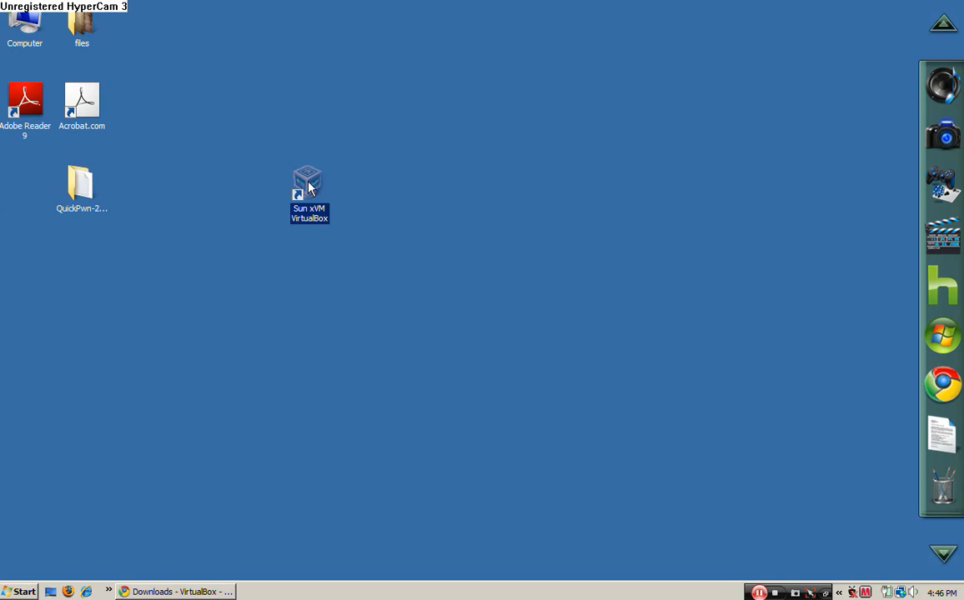
{"action": "mouse_move", "coordinate": [332, 218]}
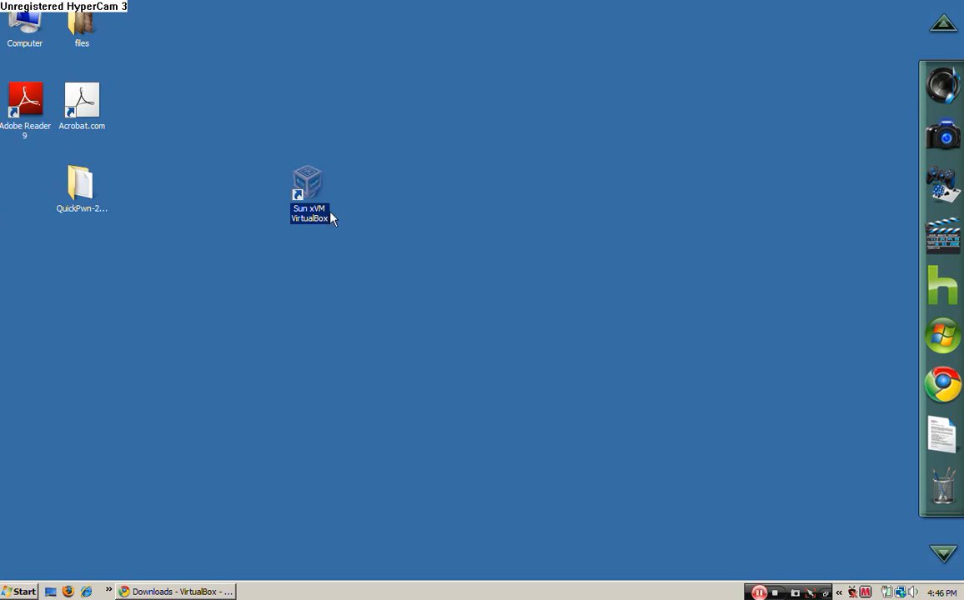
{"action": "left_click_drag", "start_coordinate": [307, 187], "coordinate": [139, 275]}
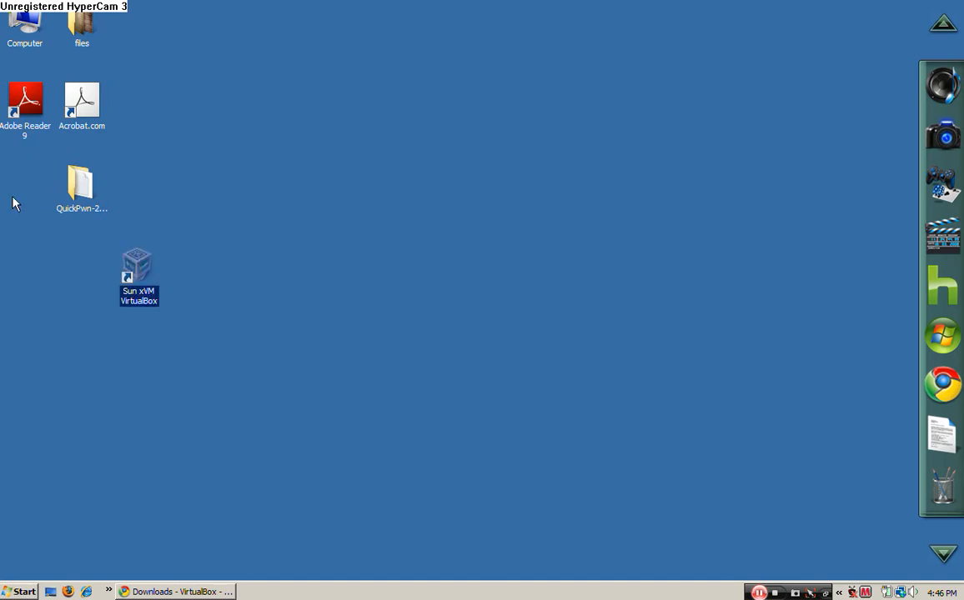
{"action": "left_click_drag", "start_coordinate": [138, 270], "coordinate": [25, 187]}
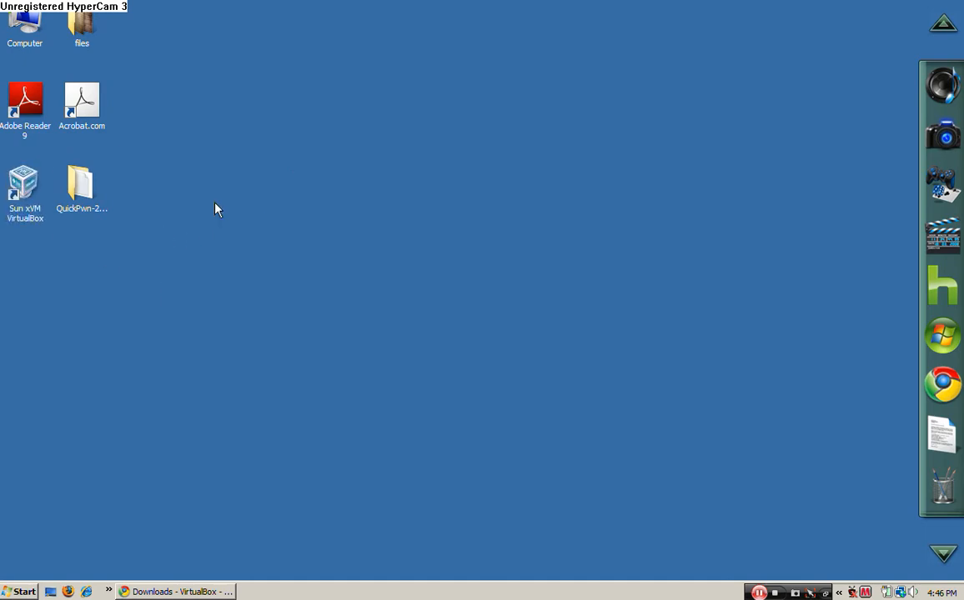
{"action": "left_click", "coordinate": [25, 186]}
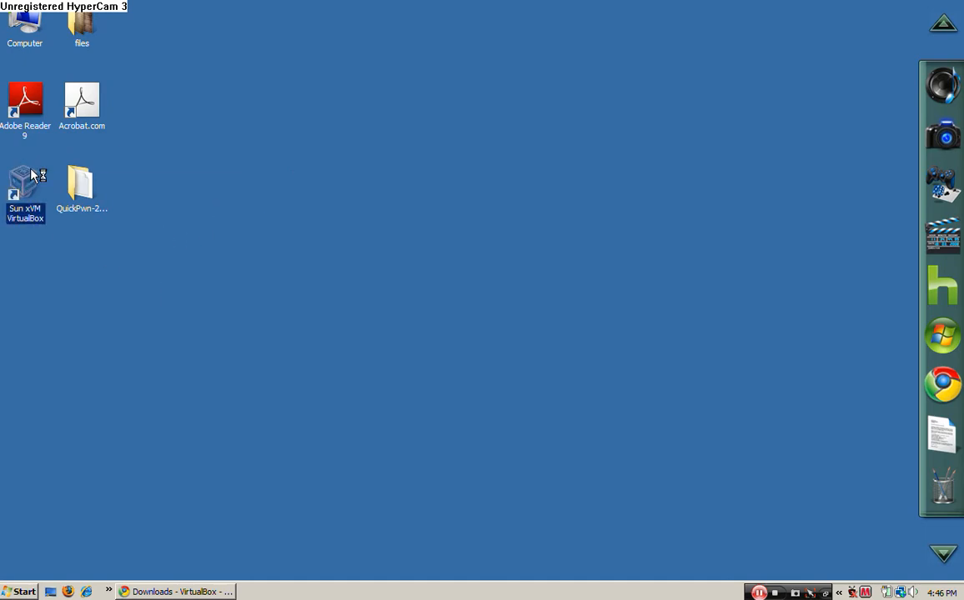
{"action": "mouse_move", "coordinate": [65, 234]}
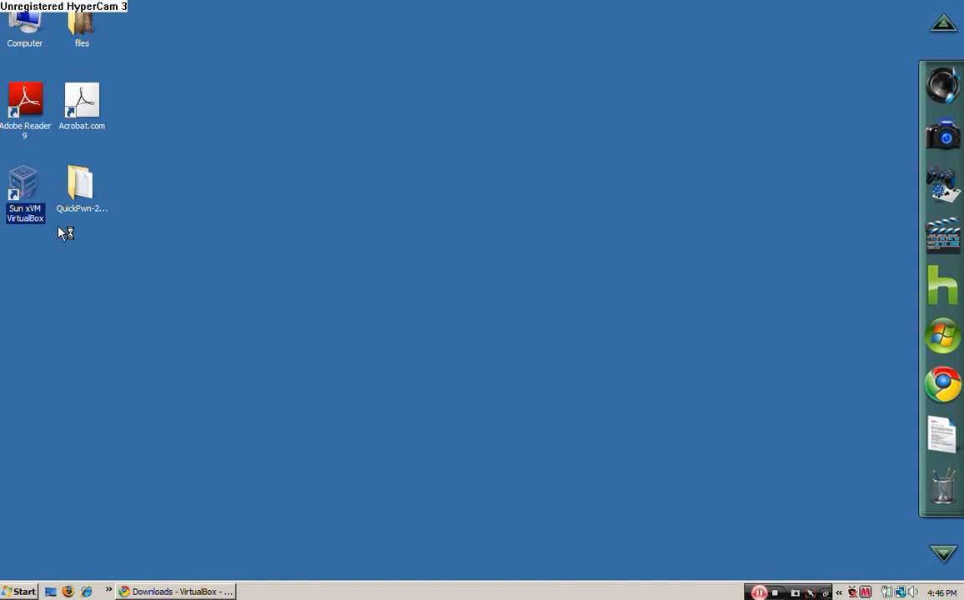
{"action": "mouse_move", "coordinate": [130, 244]}
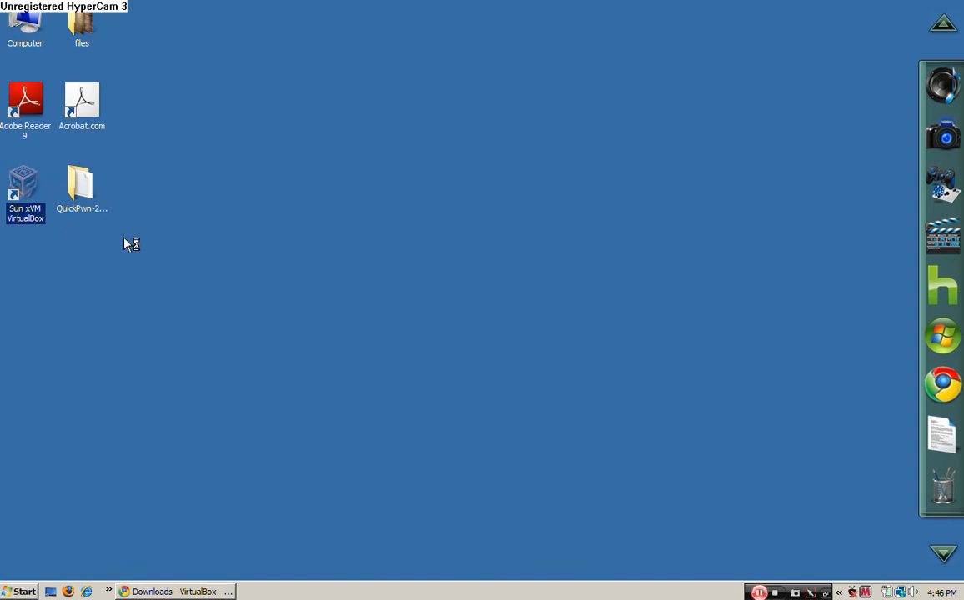
Launch Sun VirtualBox from its shortcut and ignore the inaccessible media warning.
{"action": "double_click", "coordinate": [24, 191]}
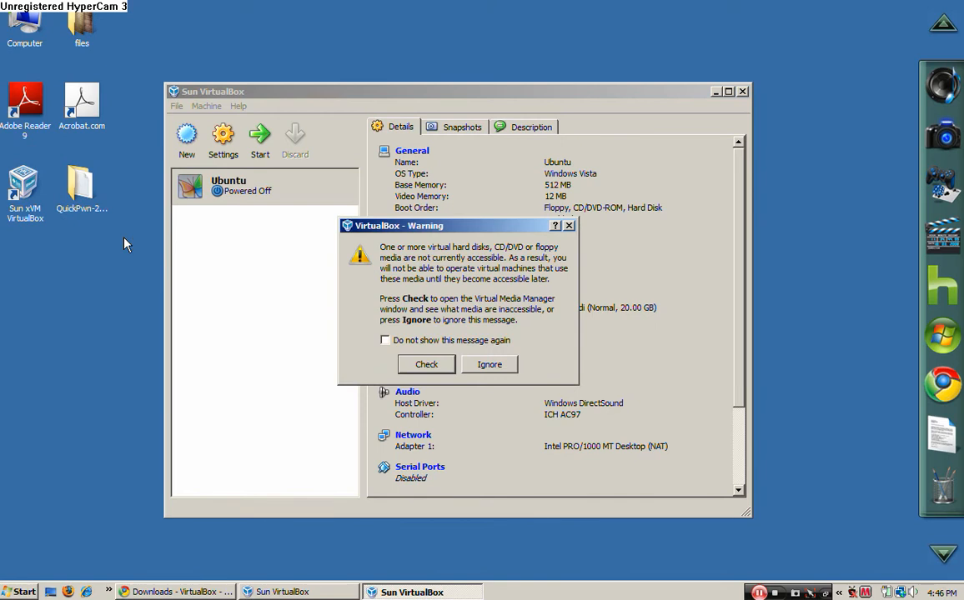
{"action": "mouse_move", "coordinate": [482, 336]}
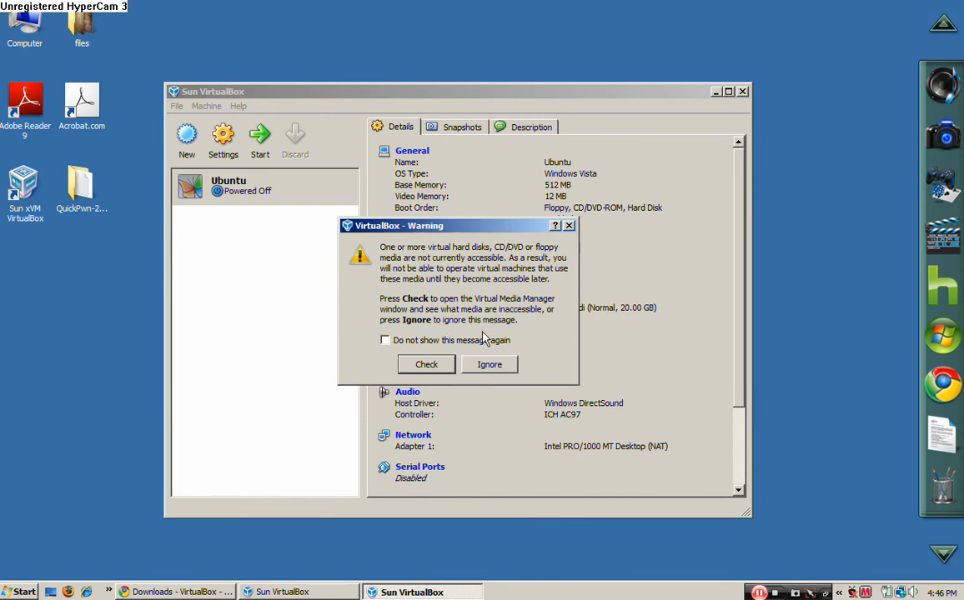
{"action": "left_click", "coordinate": [490, 364]}
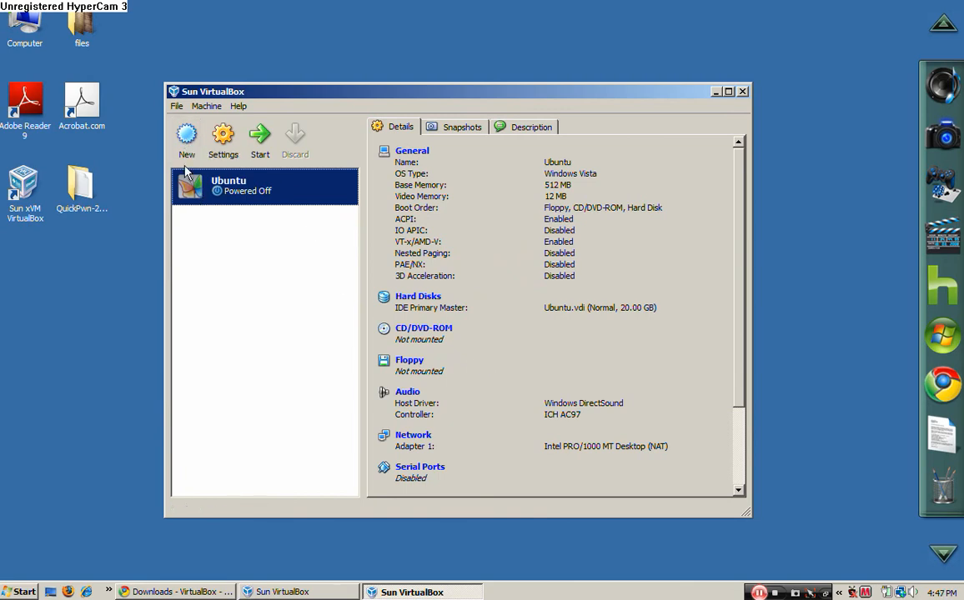
Start a new machine named VirtualPC with guest version Windows Vista.
{"action": "left_click", "coordinate": [187, 140]}
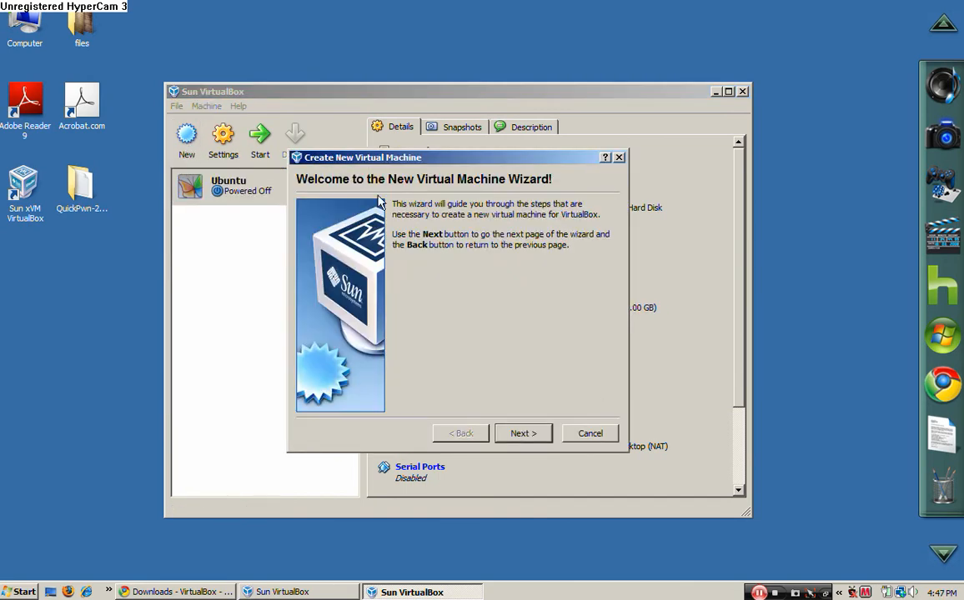
{"action": "mouse_move", "coordinate": [355, 425]}
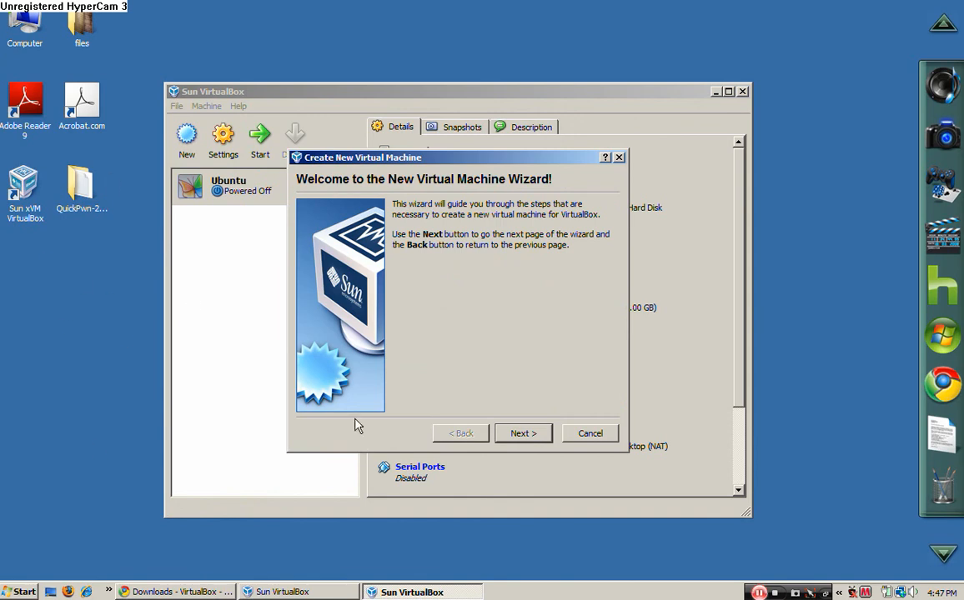
{"action": "left_click", "coordinate": [524, 433]}
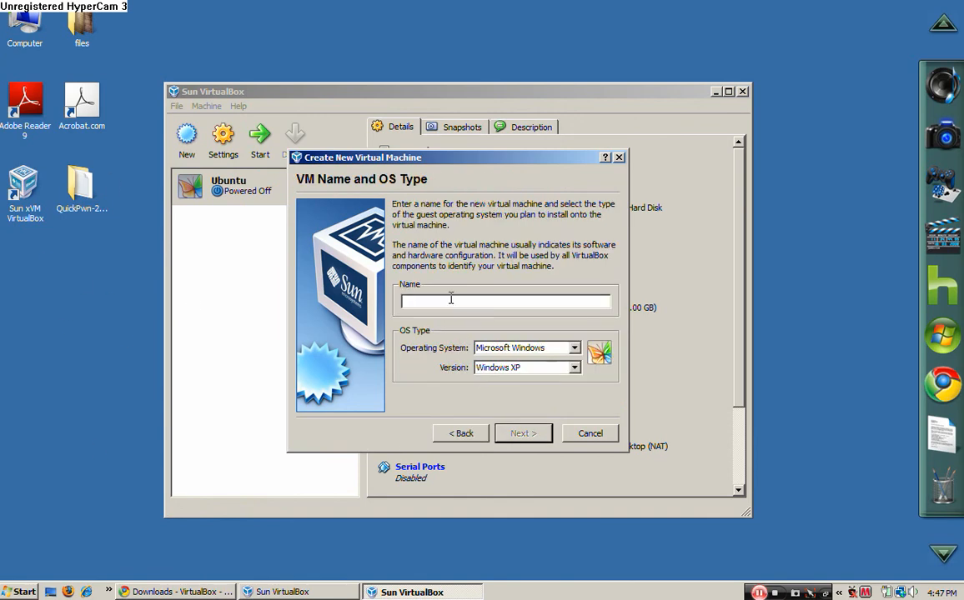
{"action": "type", "text": "Virtual"}
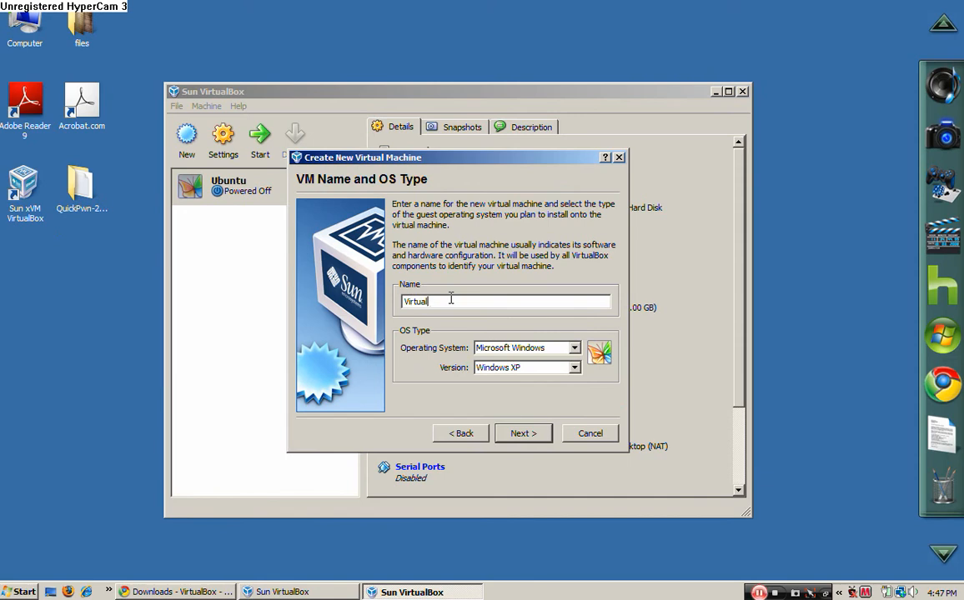
{"action": "type", "text": "PC"}
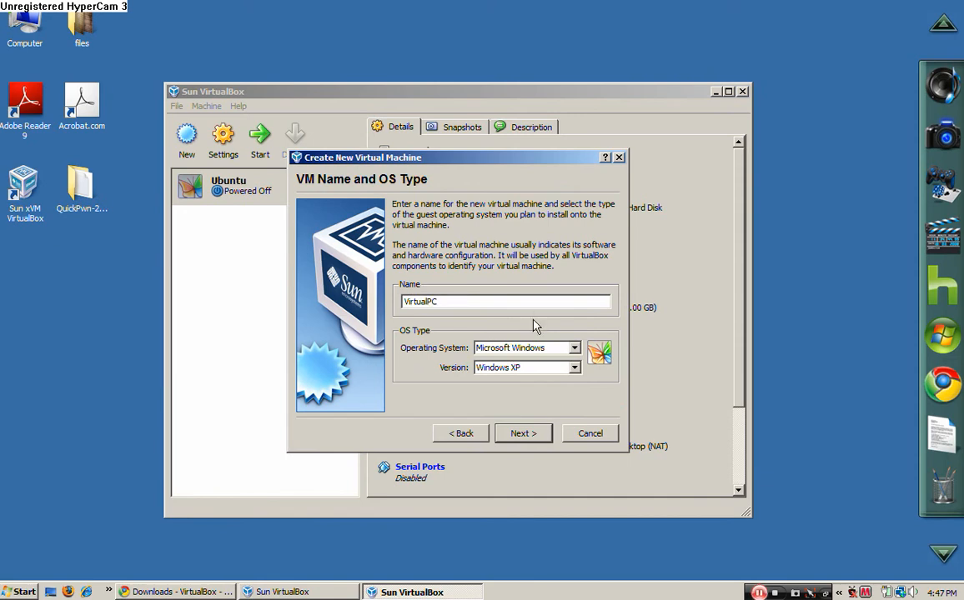
{"action": "left_click", "coordinate": [574, 368]}
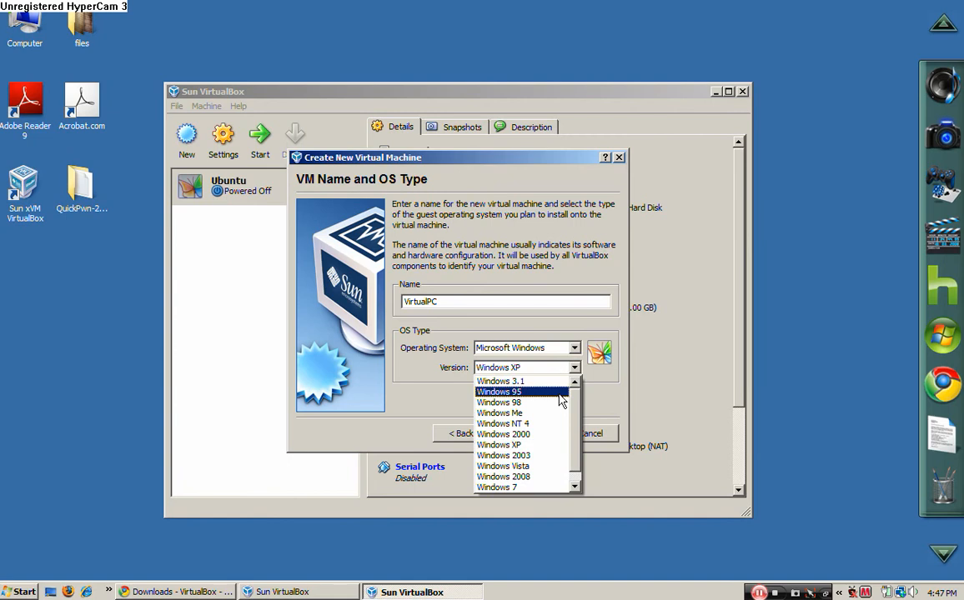
{"action": "left_click", "coordinate": [504, 467]}
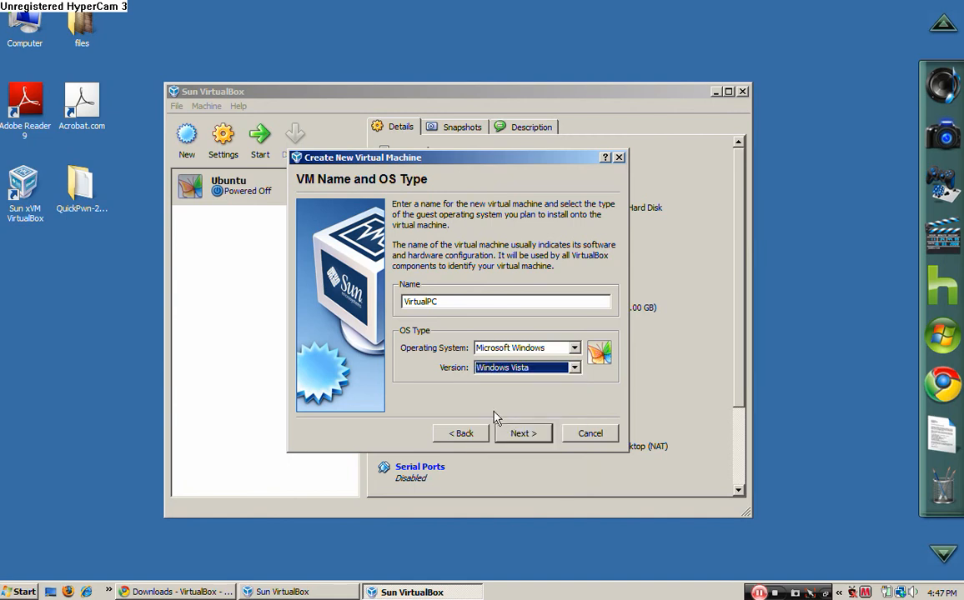
Keep the default 512 MB memory and continue to the hard disk step.
{"action": "left_click", "coordinate": [523, 434]}
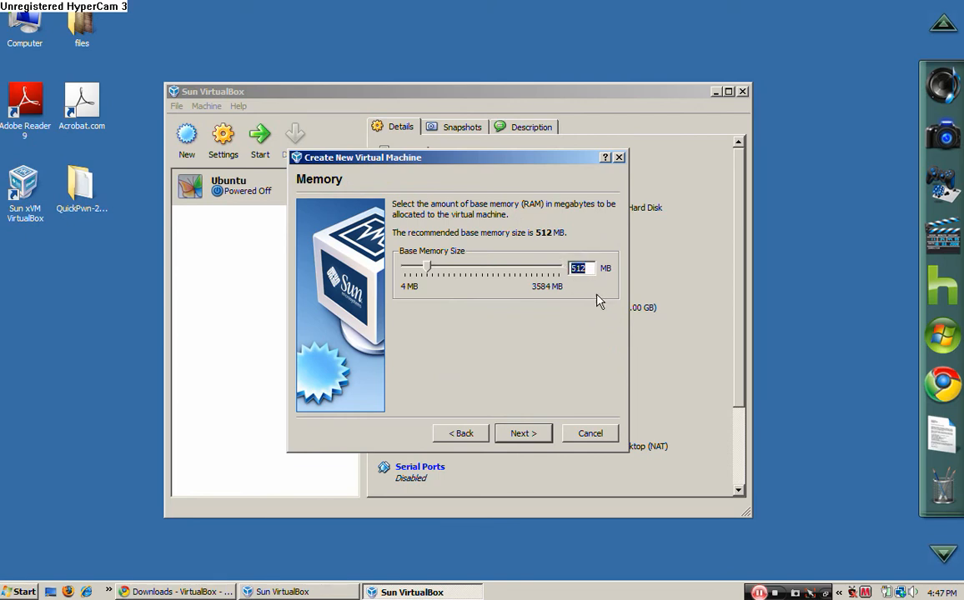
{"action": "left_click", "coordinate": [523, 433]}
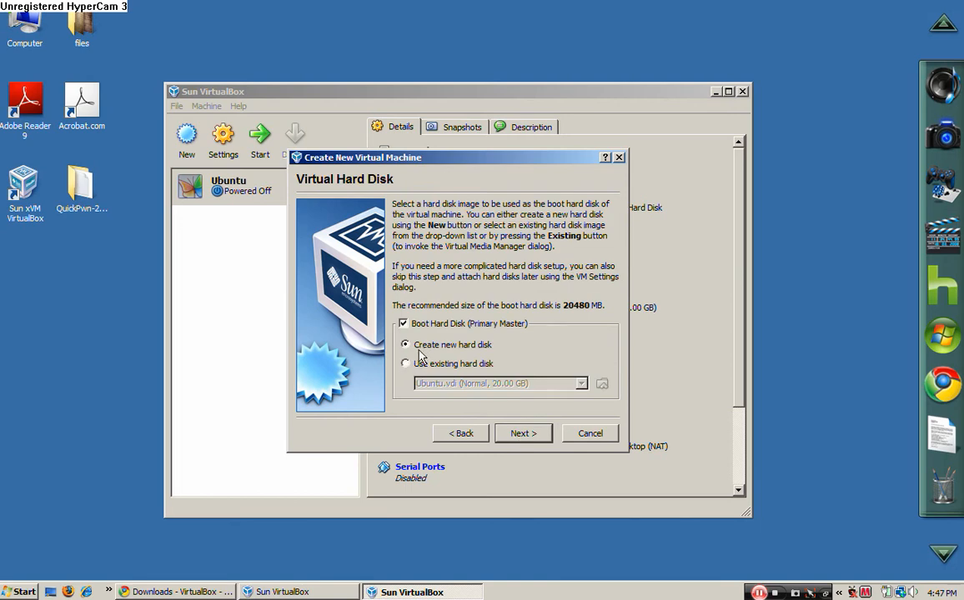
{"action": "mouse_move", "coordinate": [495, 420]}
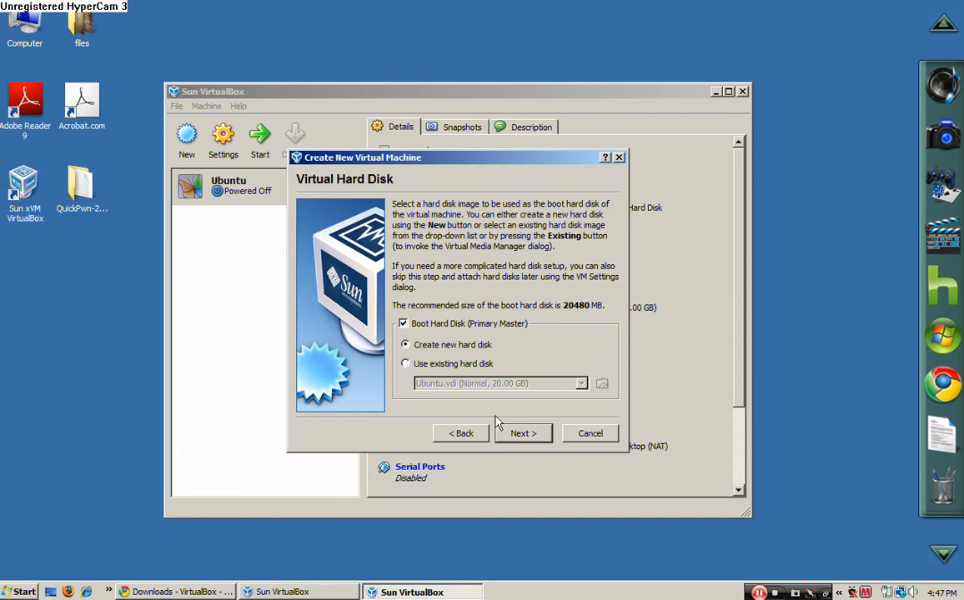
Create a 20 GB dynamically expanding disk and finish creating the VirtualPC machine.
{"action": "left_click", "coordinate": [524, 434]}
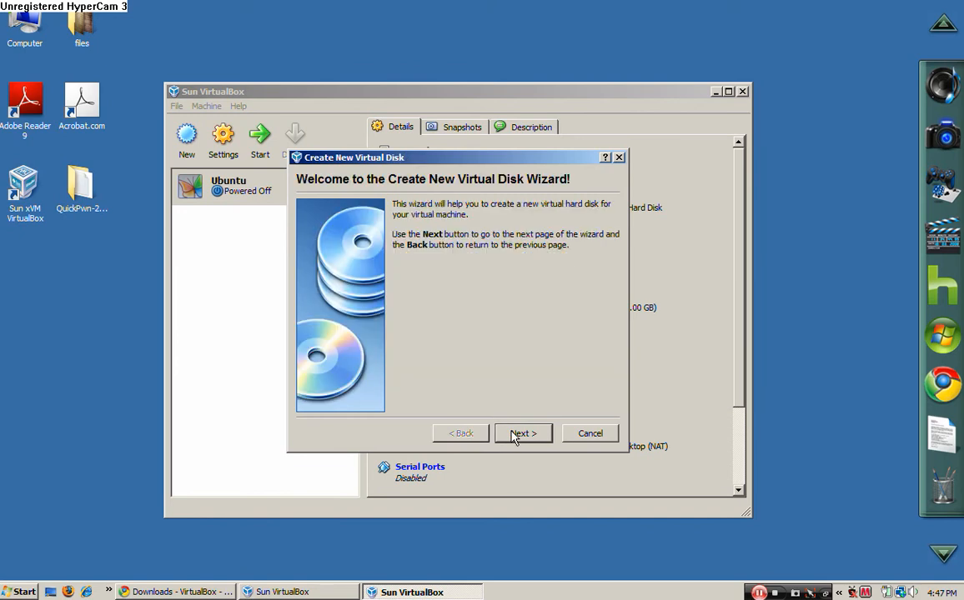
{"action": "left_click", "coordinate": [524, 434]}
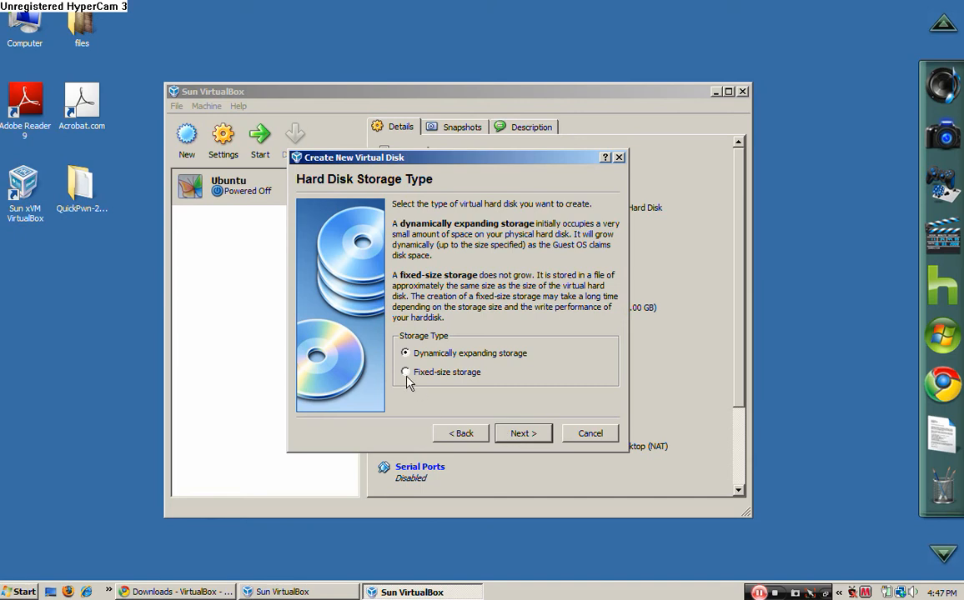
{"action": "mouse_move", "coordinate": [406, 376]}
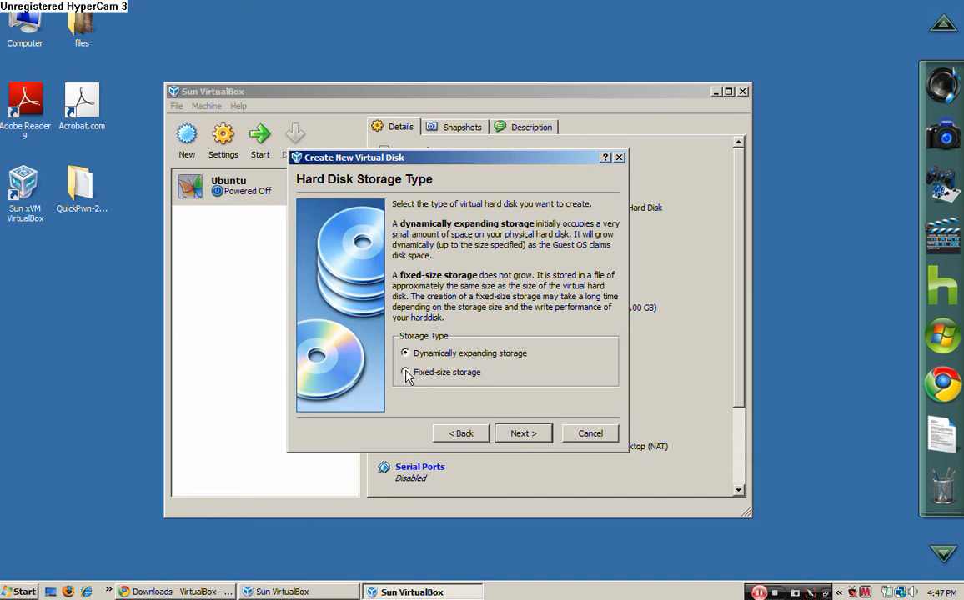
{"action": "left_click", "coordinate": [524, 433]}
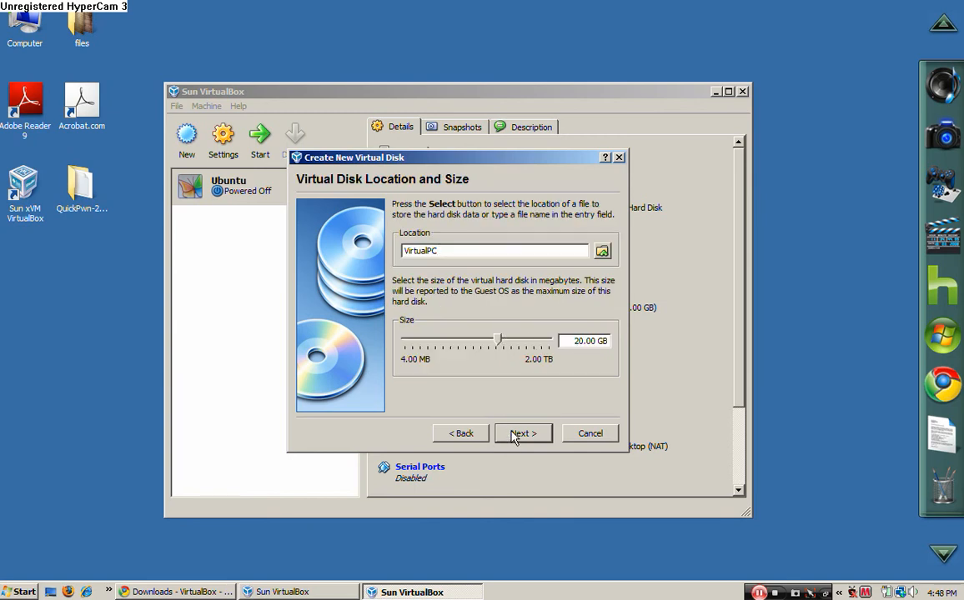
{"action": "left_click", "coordinate": [524, 434]}
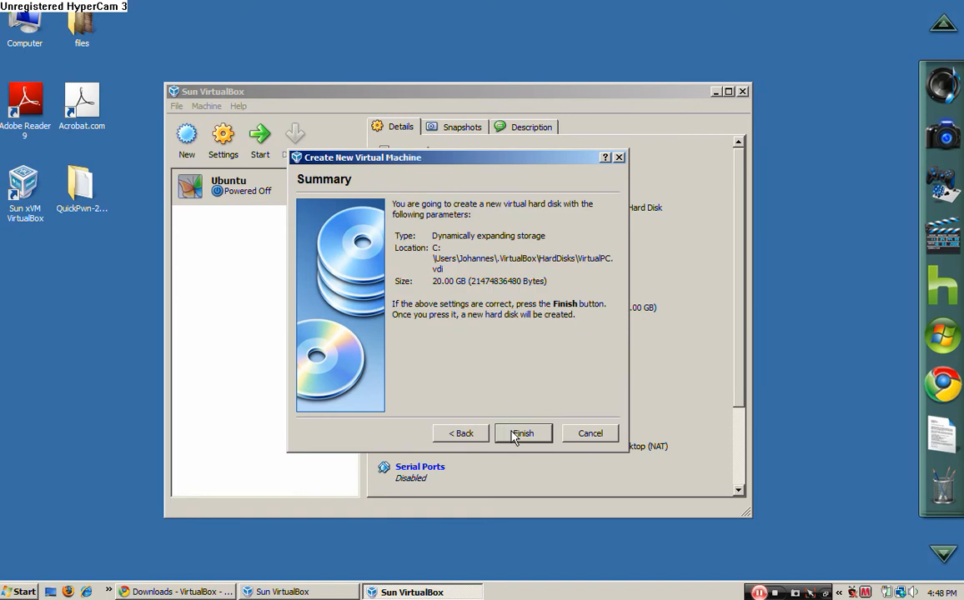
{"action": "left_click", "coordinate": [523, 433]}
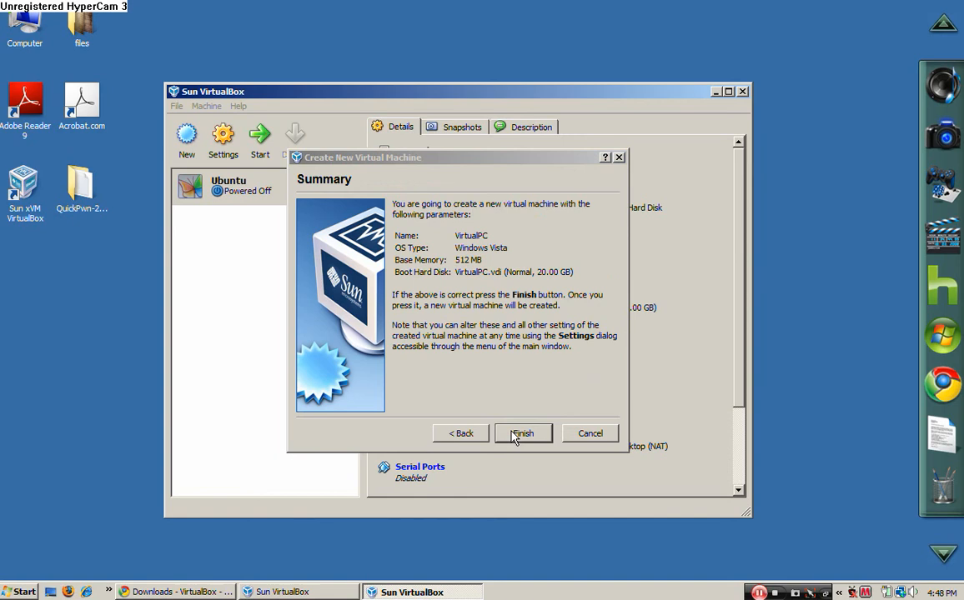
{"action": "left_click", "coordinate": [524, 433]}
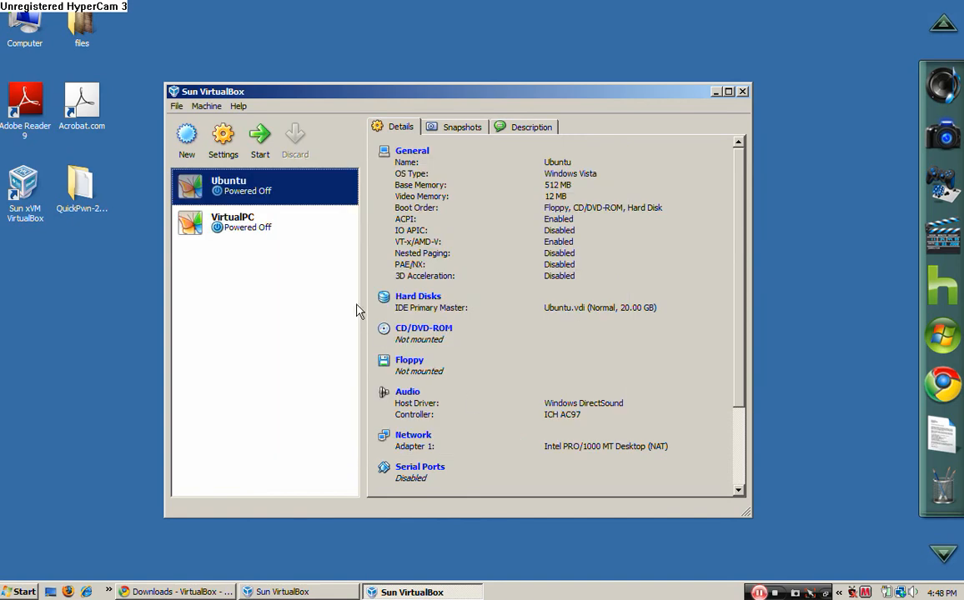
Select the VirtualPC machine and start it.
{"action": "left_click", "coordinate": [241, 221]}
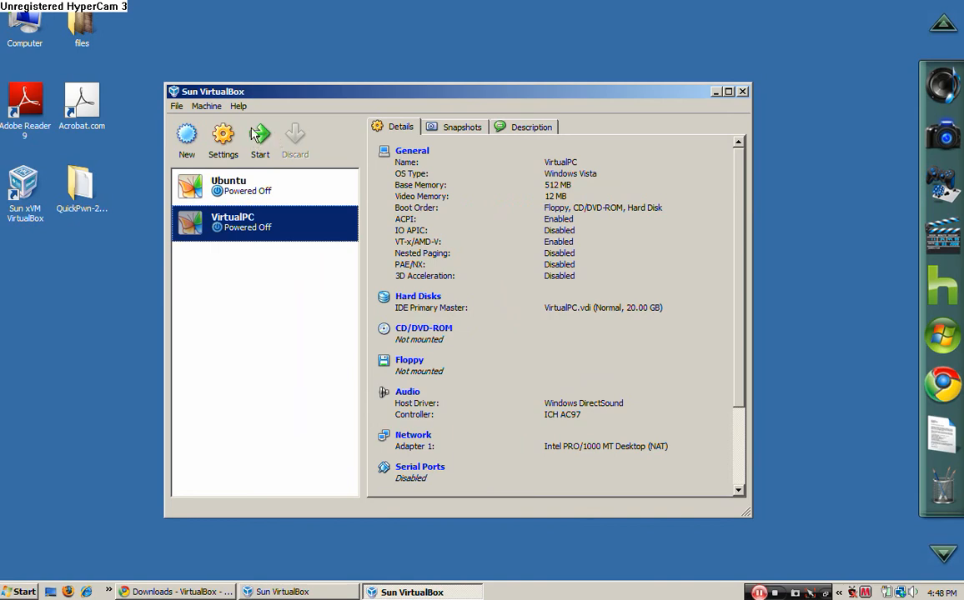
{"action": "mouse_move", "coordinate": [260, 137]}
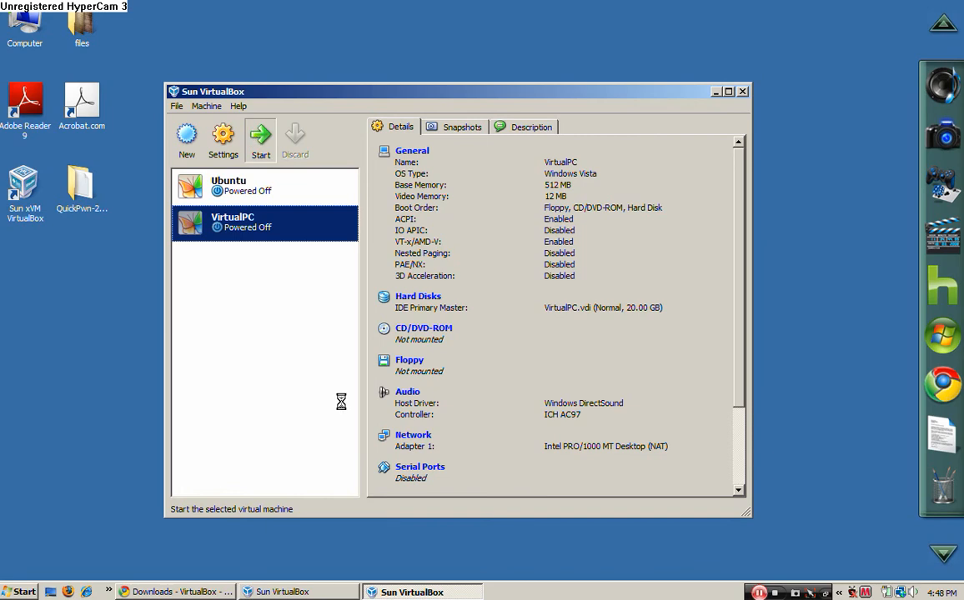
{"action": "left_click", "coordinate": [260, 137]}
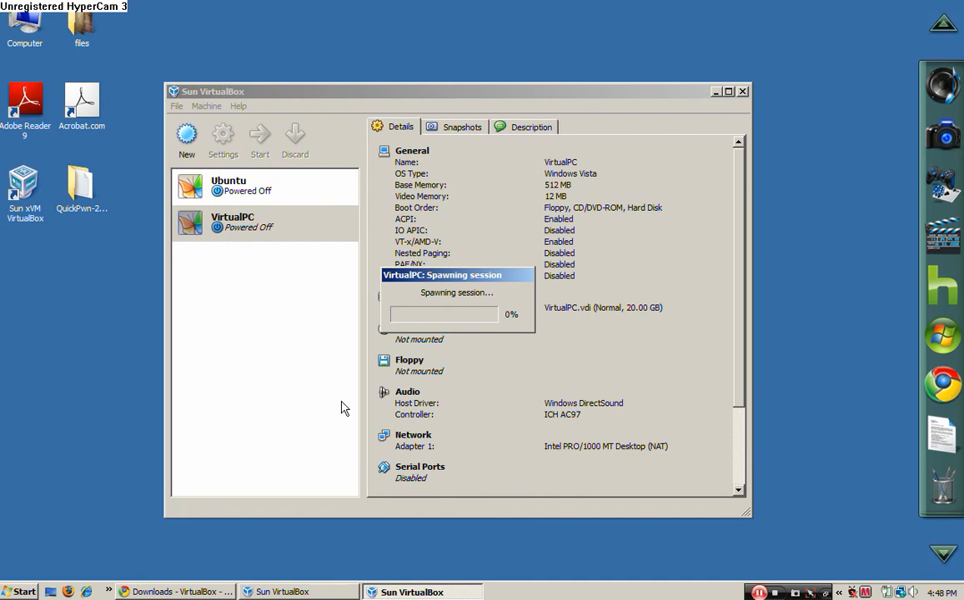
{"action": "left_click", "coordinate": [261, 140]}
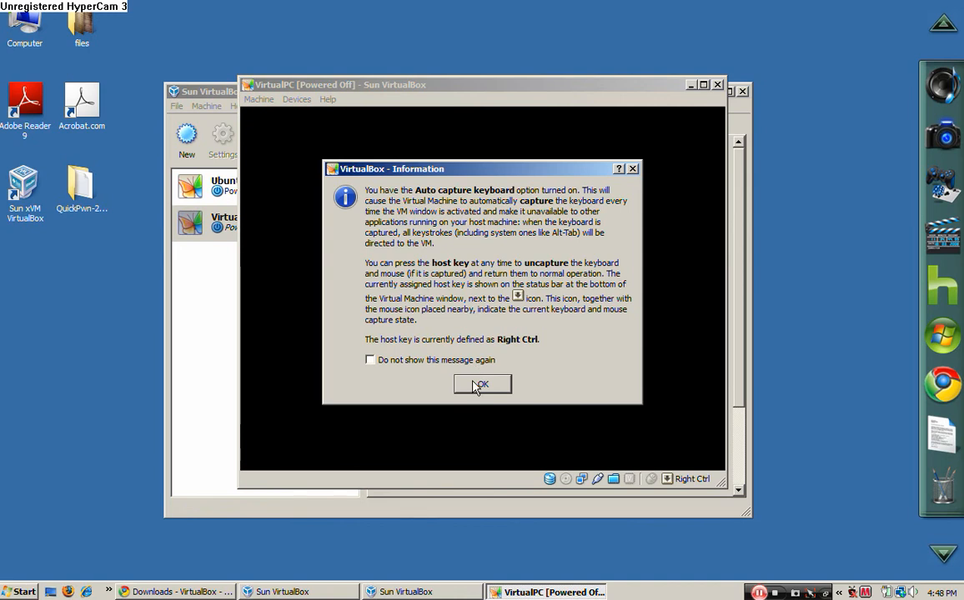
Dismiss the keyboard notice and choose to boot from an image file in the first-run wizard.
{"action": "left_click", "coordinate": [482, 384]}
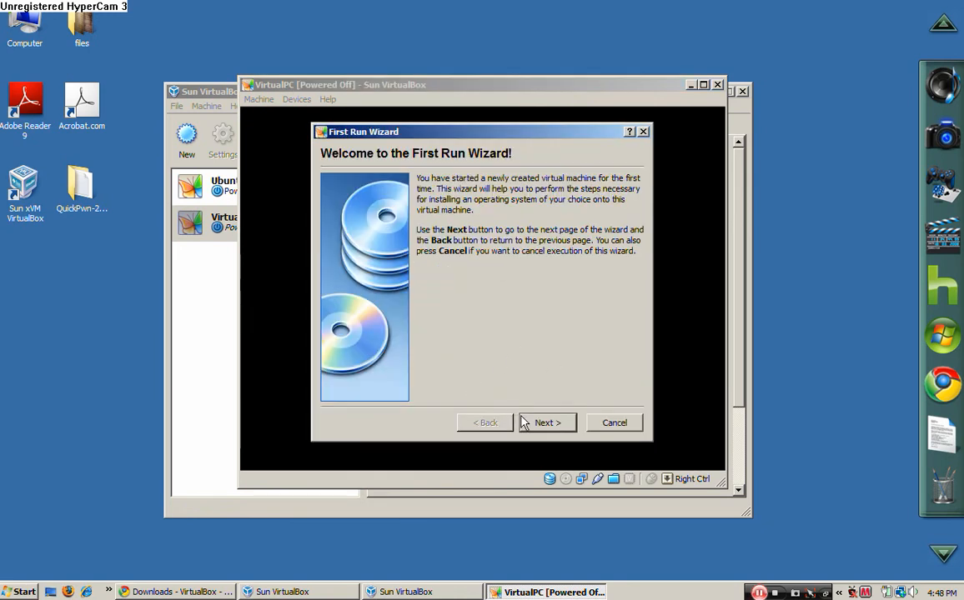
{"action": "left_click", "coordinate": [547, 424]}
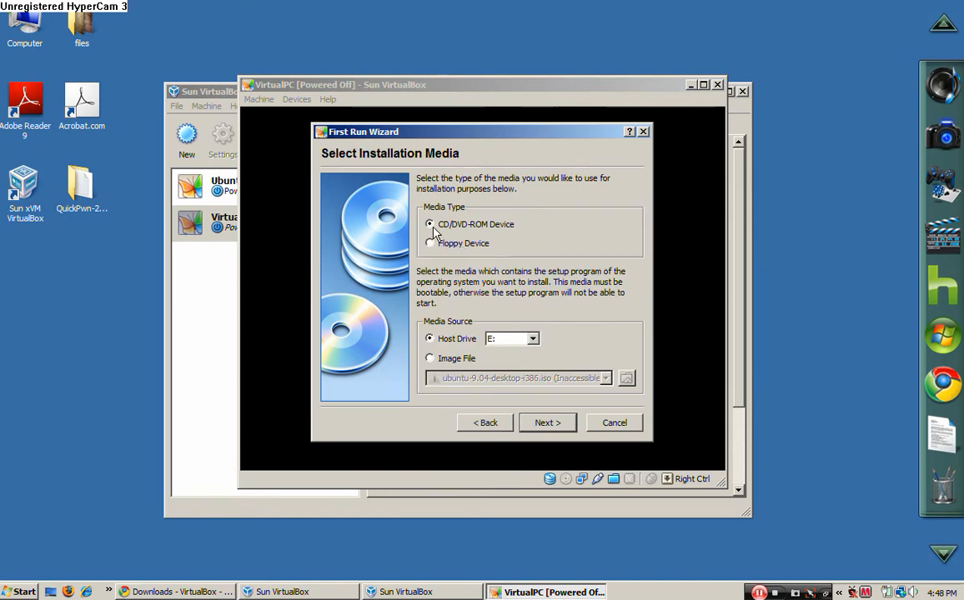
{"action": "mouse_move", "coordinate": [454, 233]}
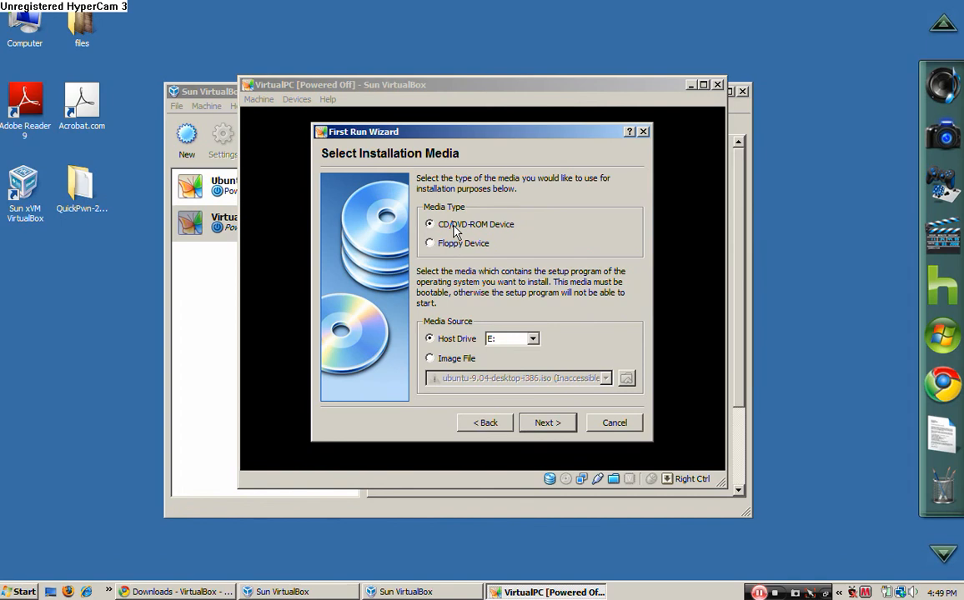
{"action": "left_click", "coordinate": [431, 358]}
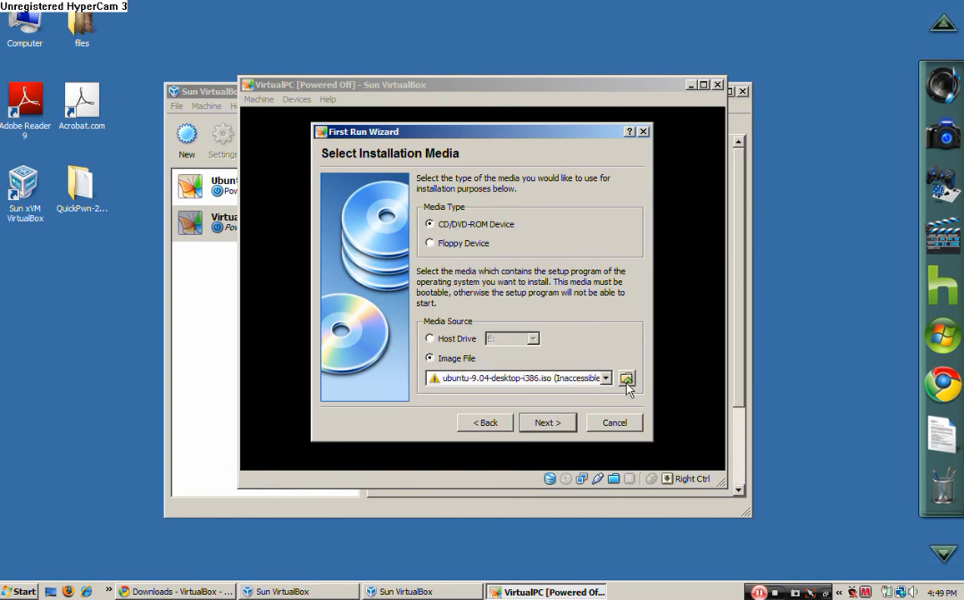
{"action": "left_click", "coordinate": [627, 377]}
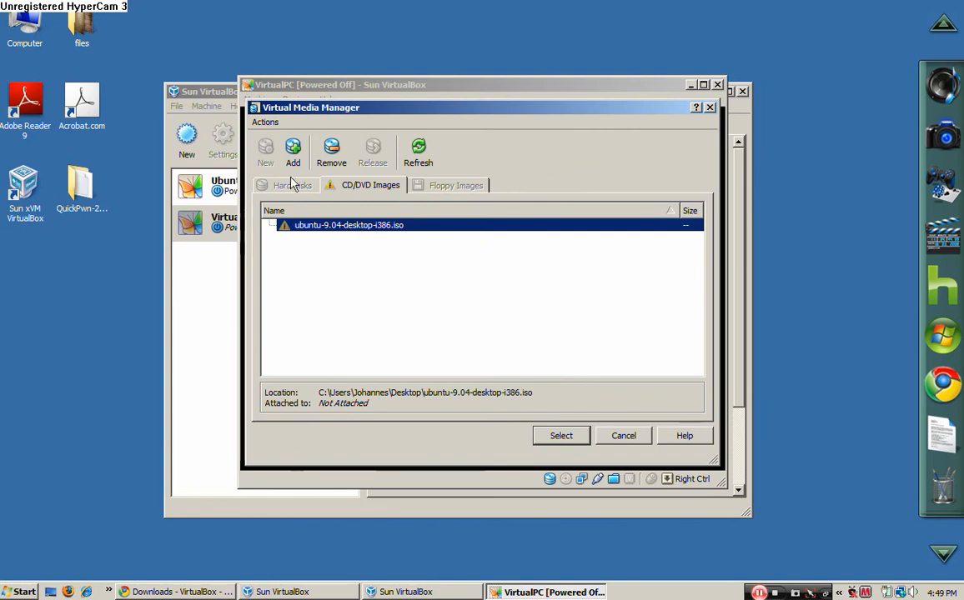
{"action": "mouse_move", "coordinate": [294, 150]}
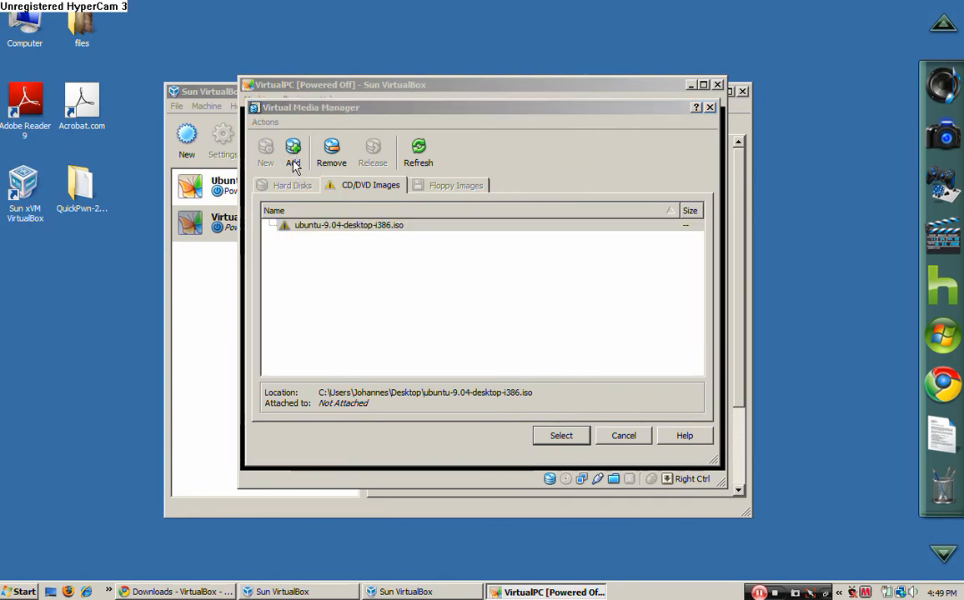
Browse for a disc image in the home folder, cancel, and close the media manager.
{"action": "left_click", "coordinate": [294, 154]}
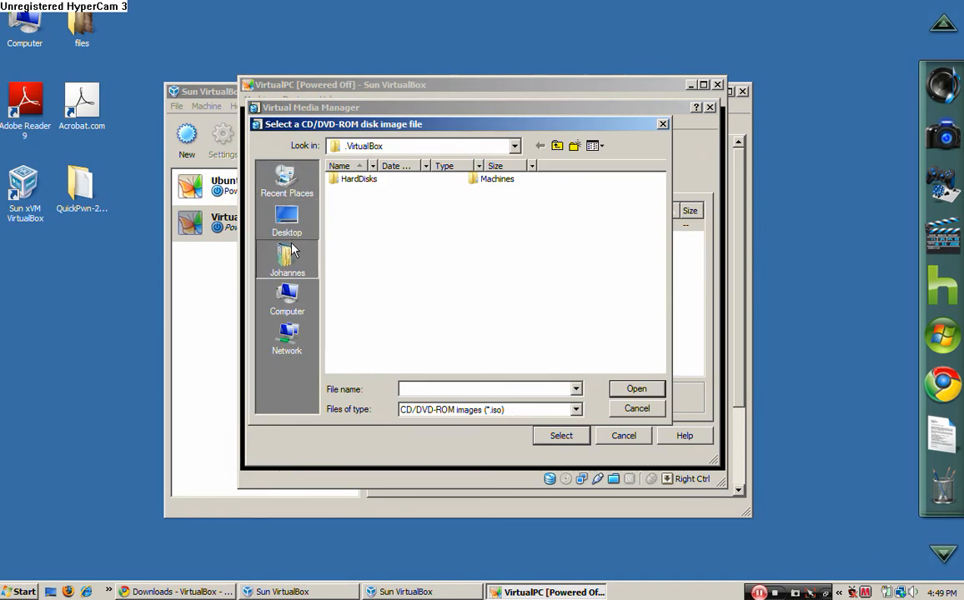
{"action": "left_click", "coordinate": [287, 259]}
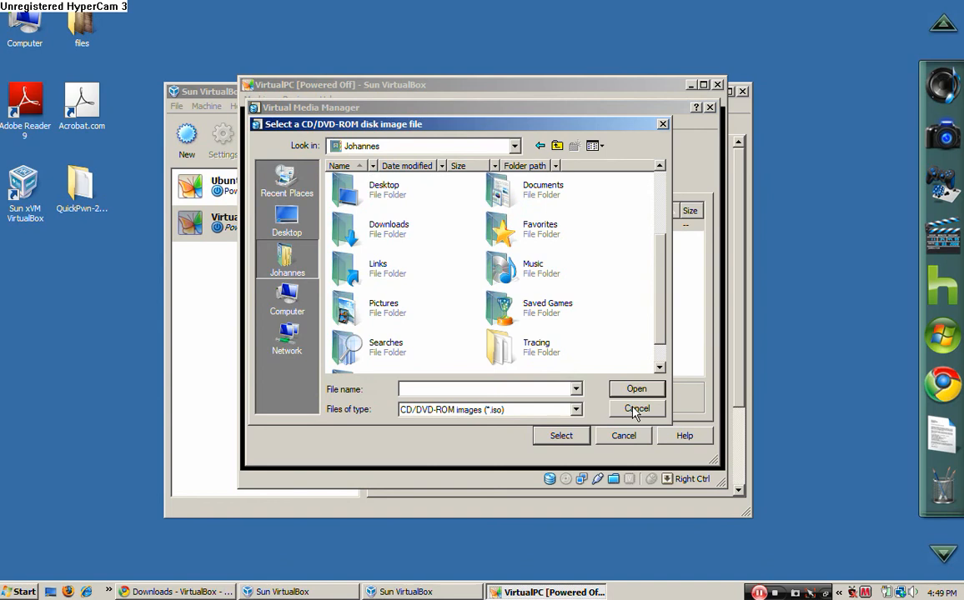
{"action": "left_click", "coordinate": [637, 409]}
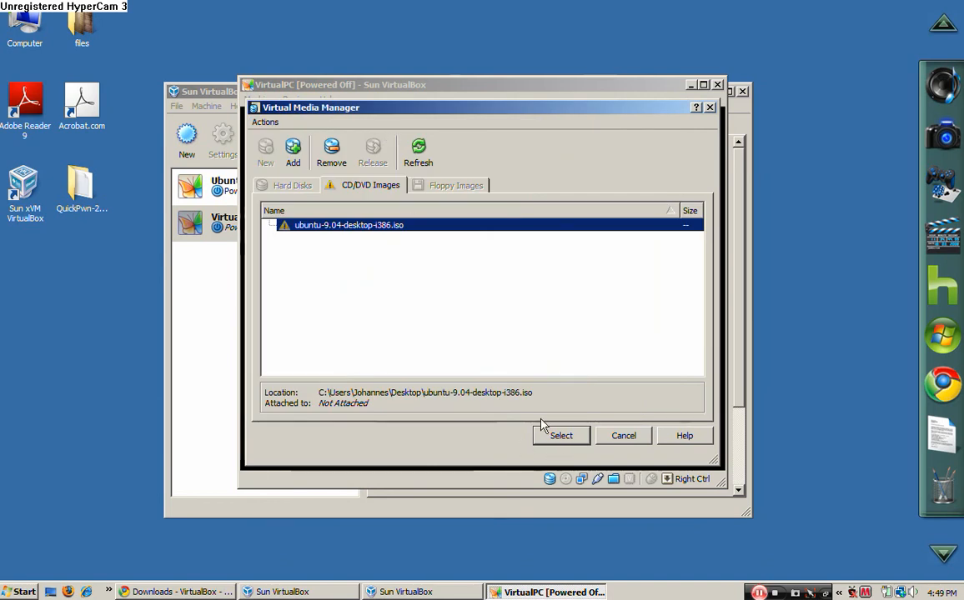
{"action": "left_click", "coordinate": [560, 435]}
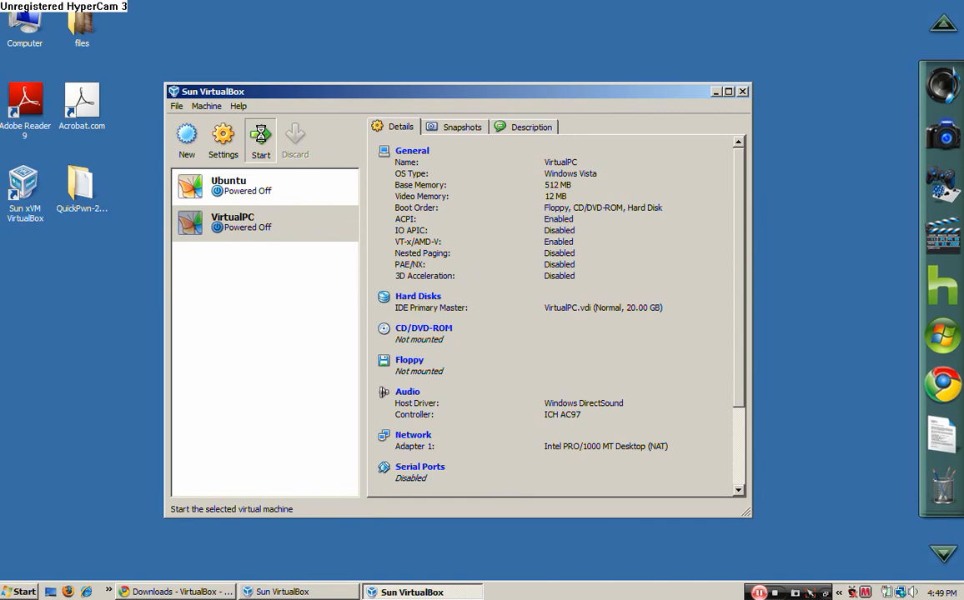
Start the VirtualPC machine again.
{"action": "left_click", "coordinate": [260, 140]}
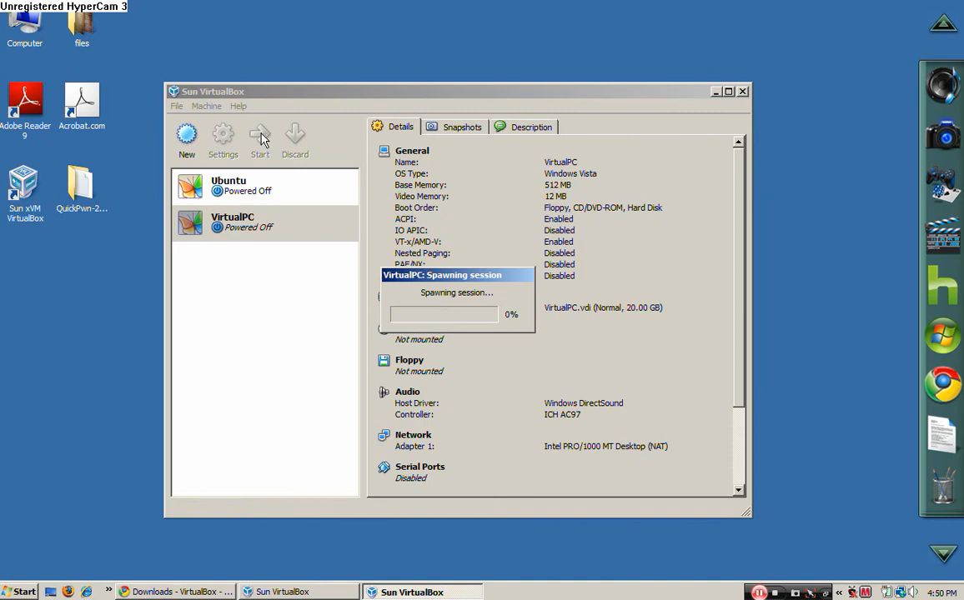
{"action": "left_click", "coordinate": [260, 137]}
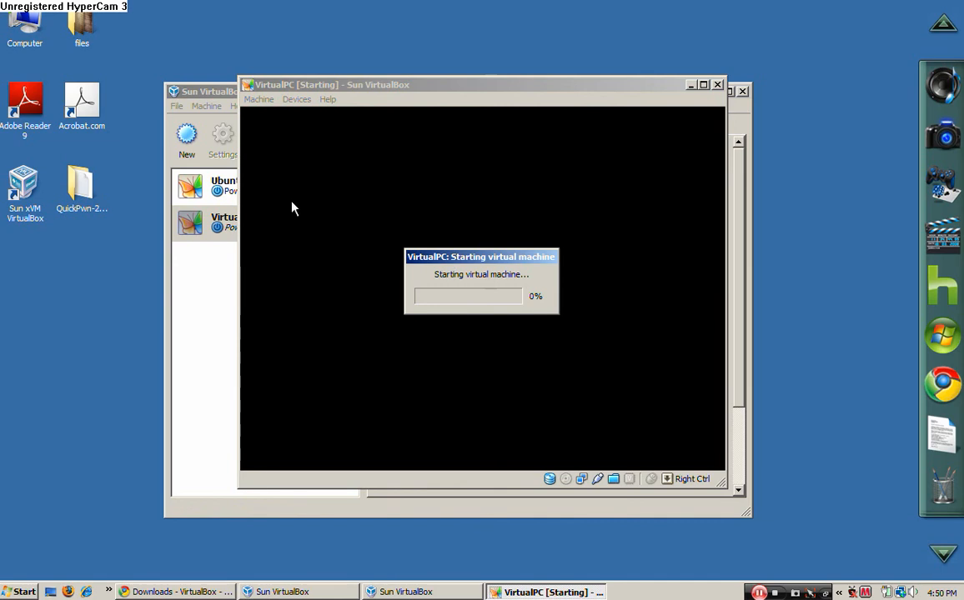
{"action": "mouse_move", "coordinate": [364, 90]}
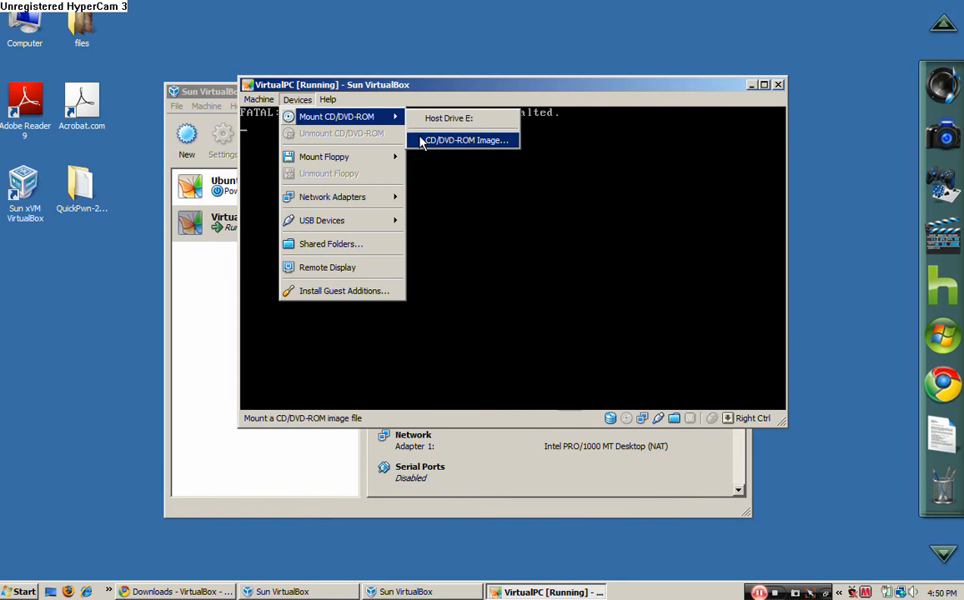
Add ubuntu-9.04-desktop-i386.iso from Documents and mount it in VirtualPC's CD/DVD drive.
{"action": "left_click", "coordinate": [464, 140]}
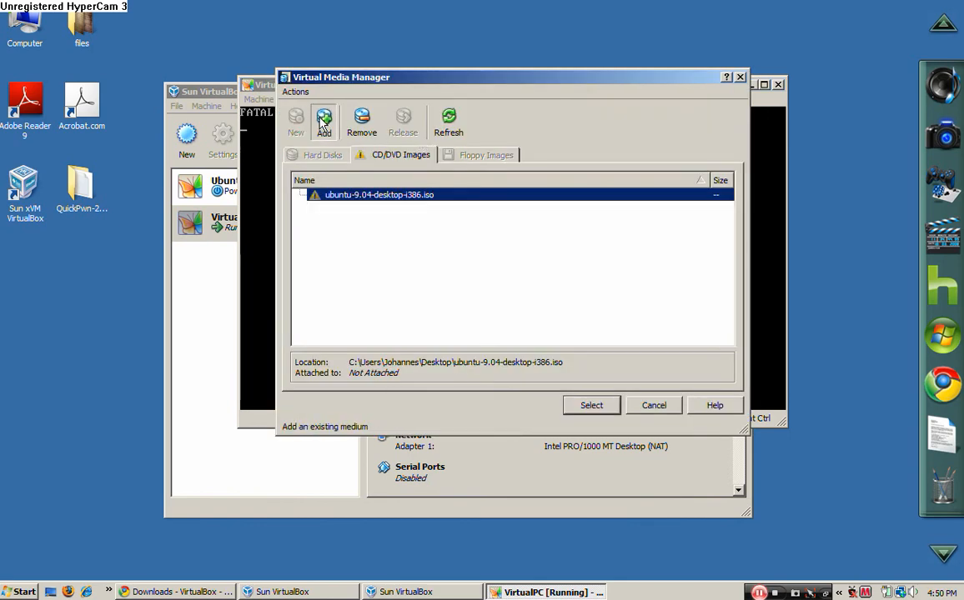
{"action": "left_click", "coordinate": [323, 120]}
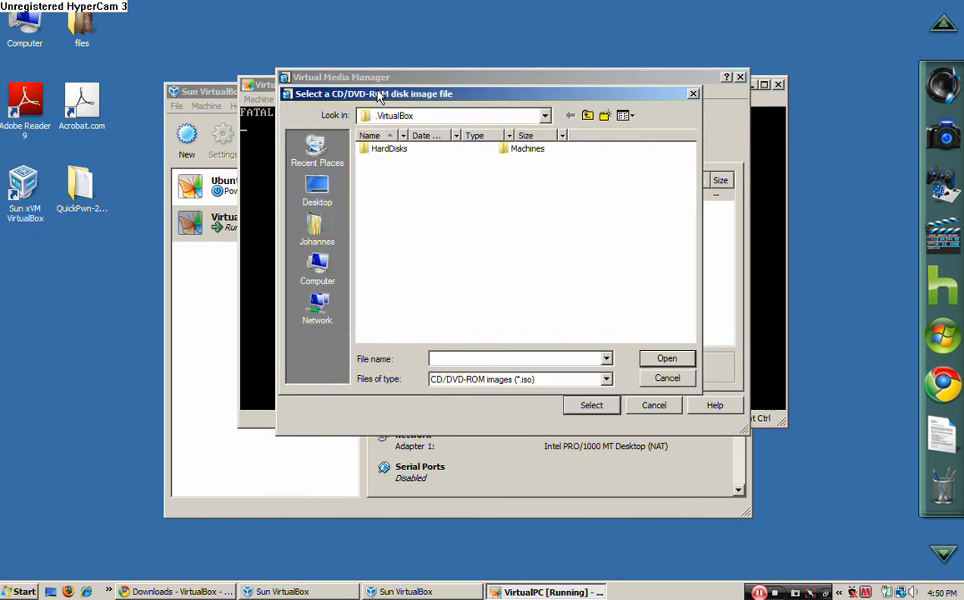
{"action": "left_click", "coordinate": [316, 230]}
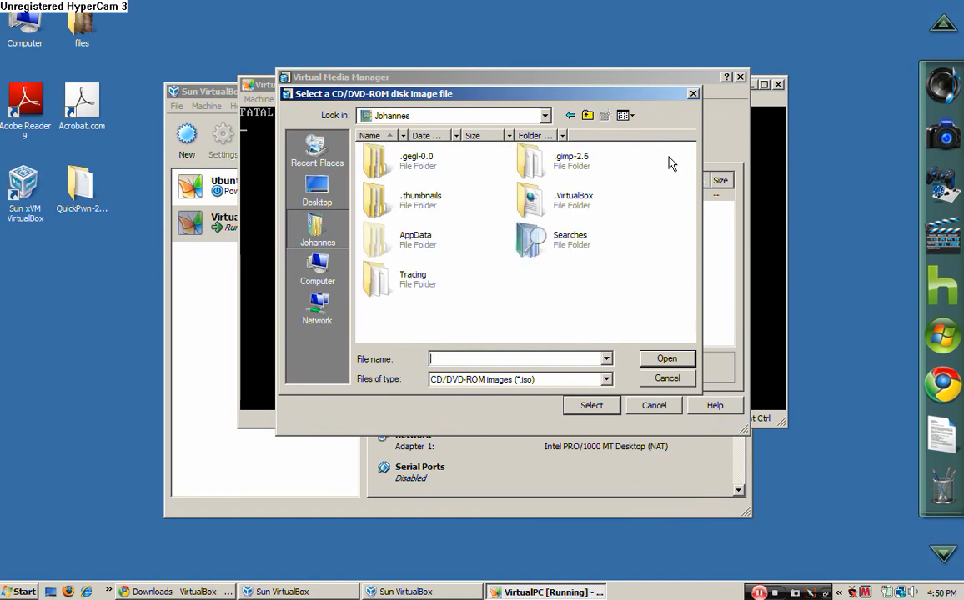
{"action": "scroll", "scroll_direction": "down", "scroll_amount": 3}
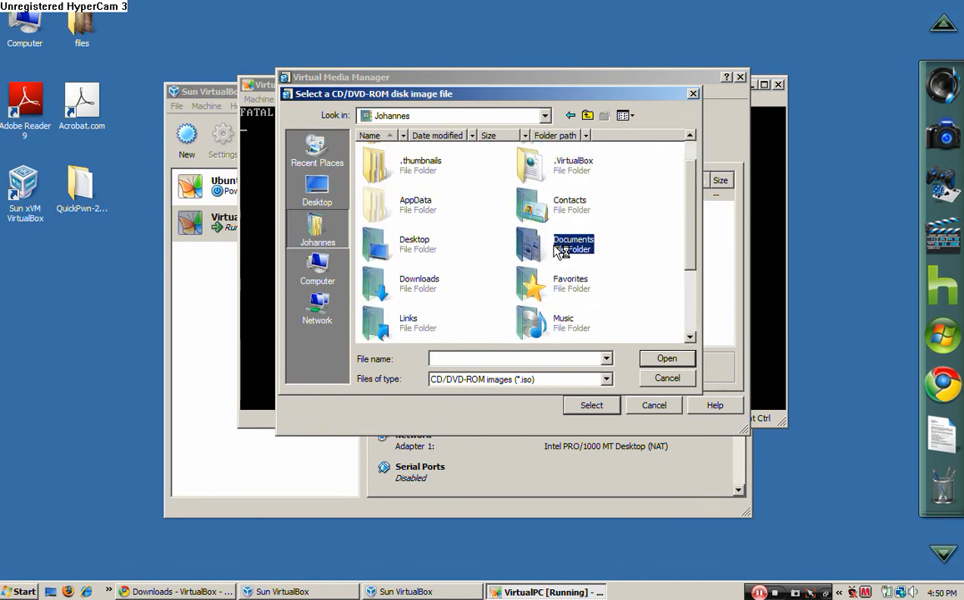
{"action": "double_click", "coordinate": [573, 243]}
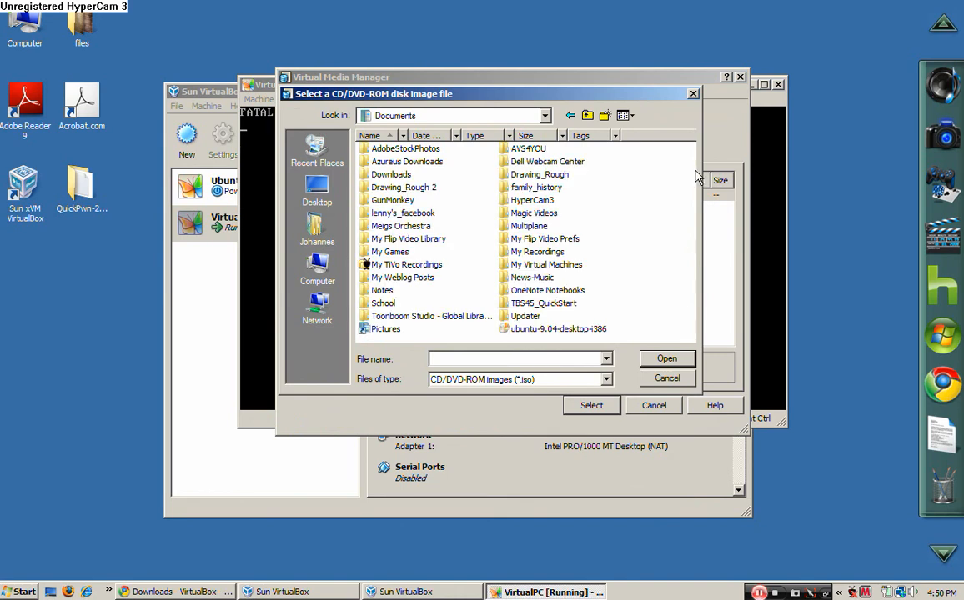
{"action": "left_click", "coordinate": [557, 329]}
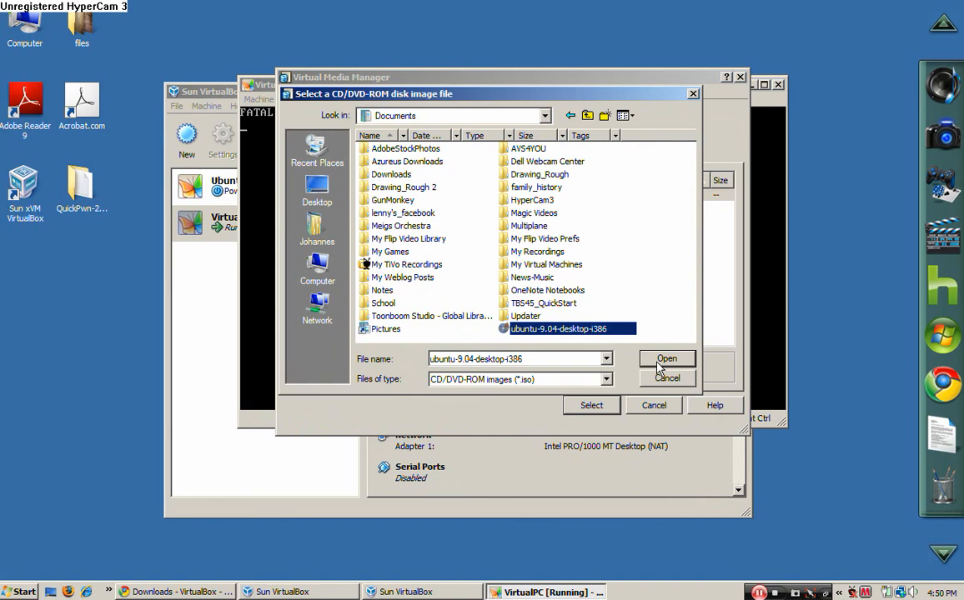
{"action": "mouse_move", "coordinate": [670, 360]}
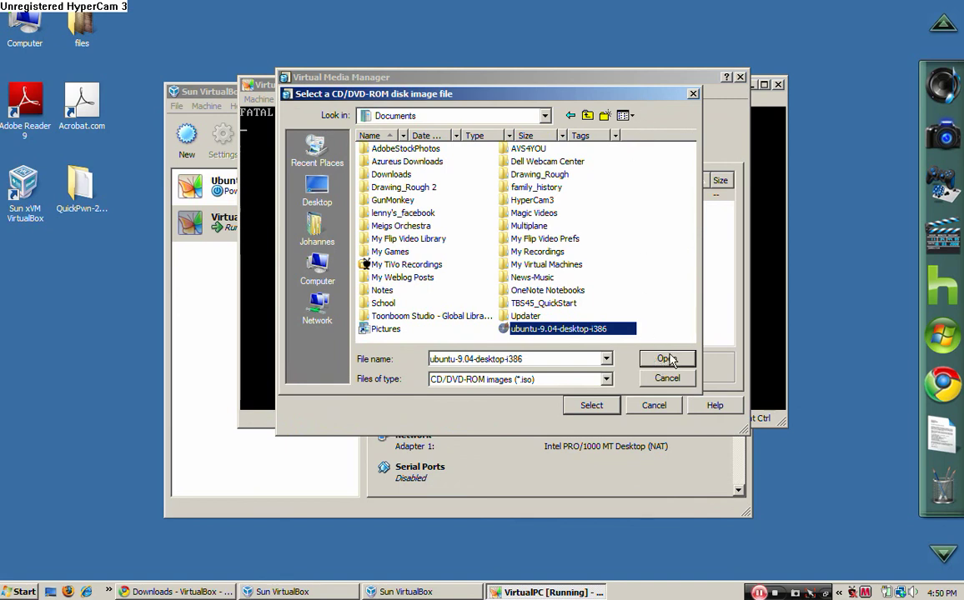
{"action": "left_click", "coordinate": [664, 358]}
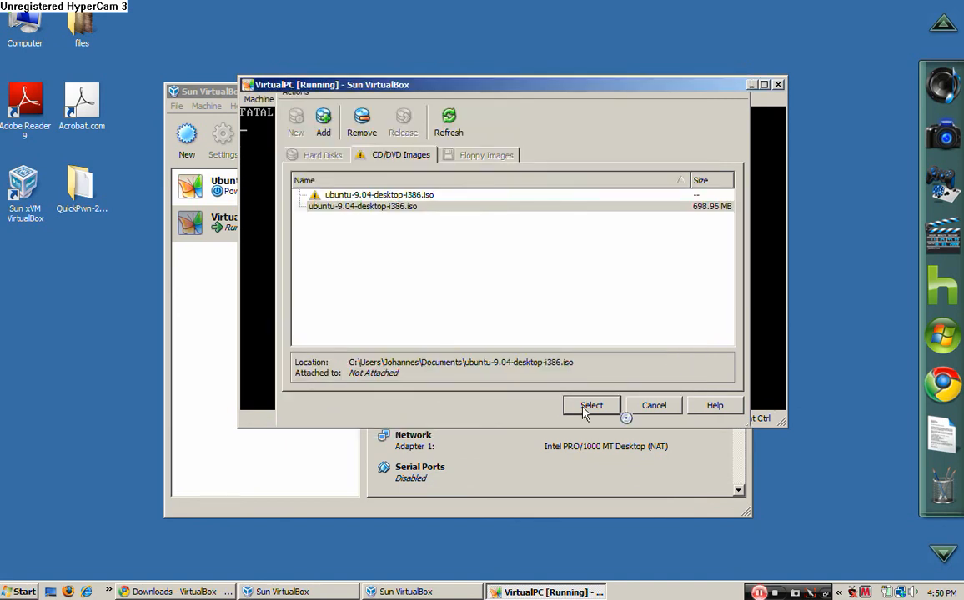
{"action": "left_click", "coordinate": [591, 405]}
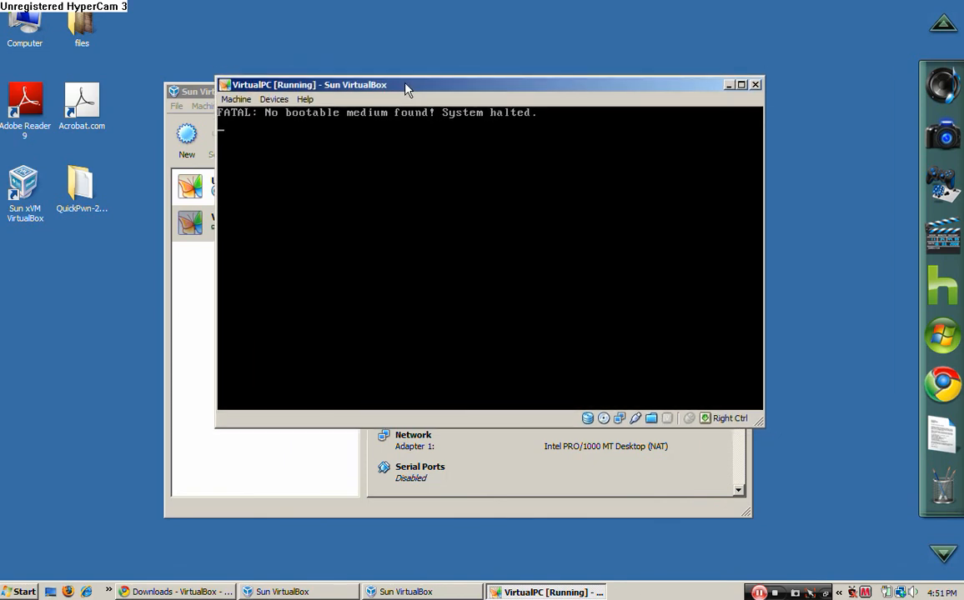
{"action": "mouse_move", "coordinate": [500, 160]}
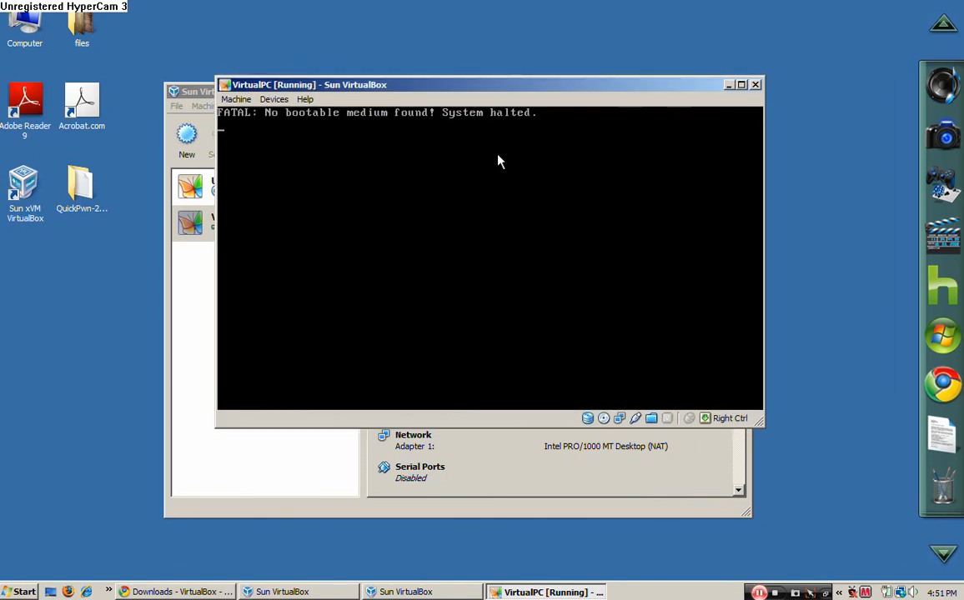
{"action": "mouse_move", "coordinate": [409, 426]}
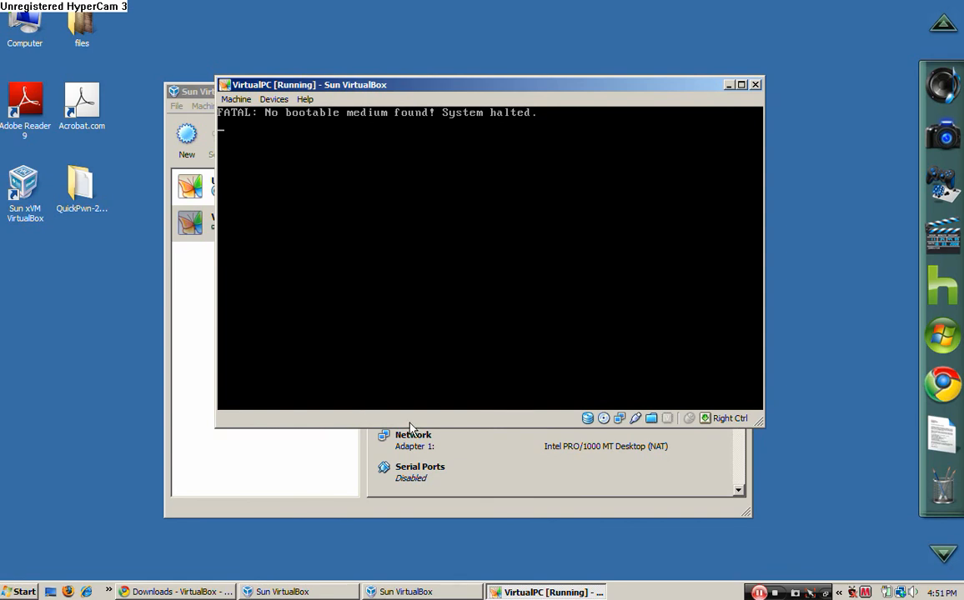
{"action": "mouse_move", "coordinate": [547, 511]}
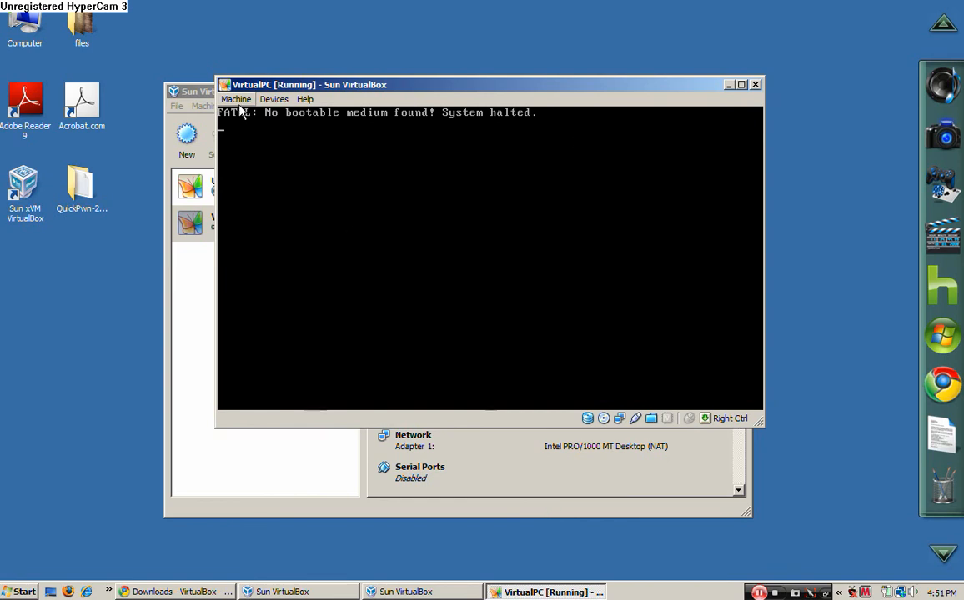
Reset VirtualPC via Machine > Reset so it boots to the Ubuntu menu.
{"action": "left_click", "coordinate": [236, 100]}
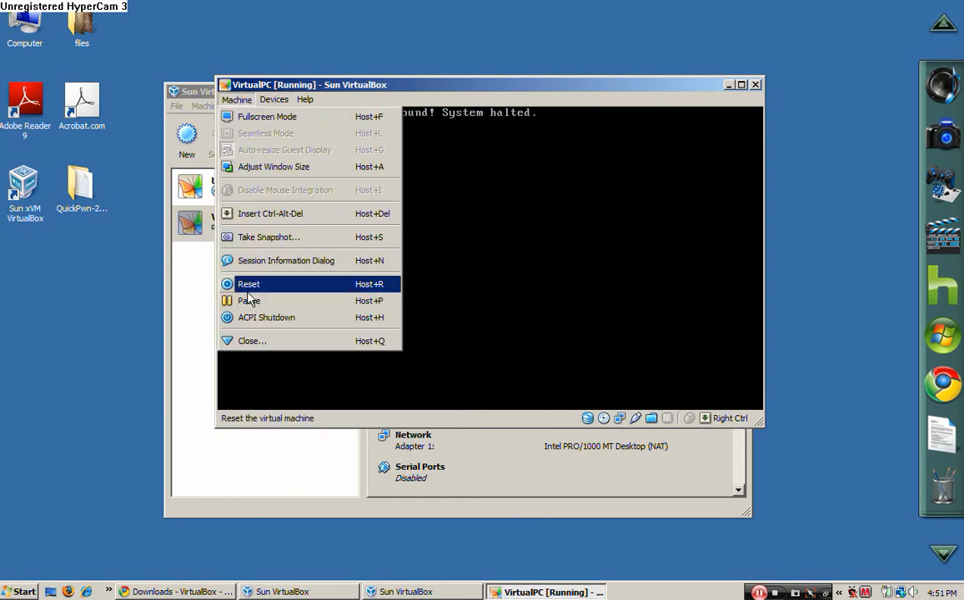
{"action": "left_click", "coordinate": [249, 284]}
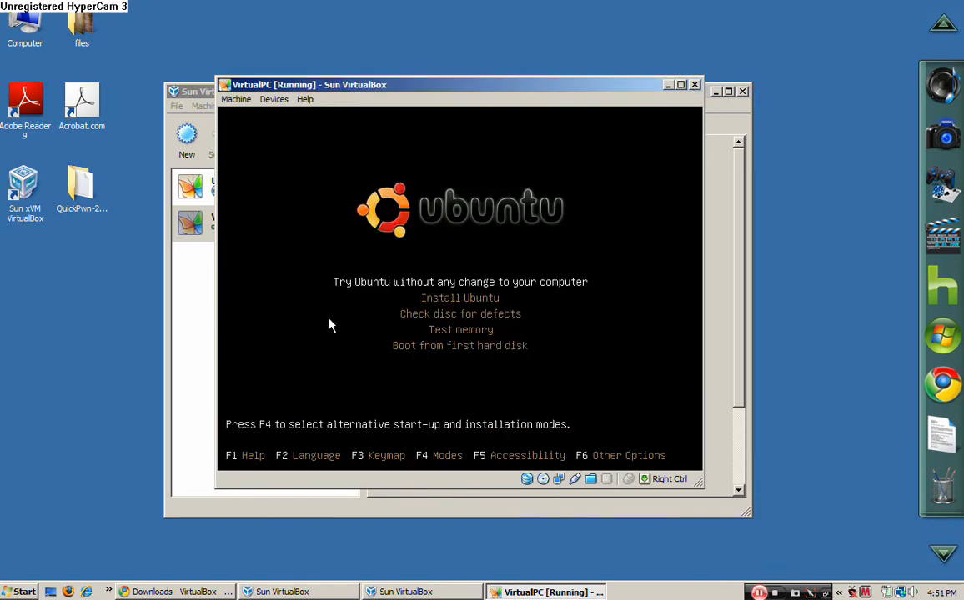
Start 'Try Ubuntu without any change to your computer' and dismiss the colour-depth notice.
{"action": "key", "text": "Down"}
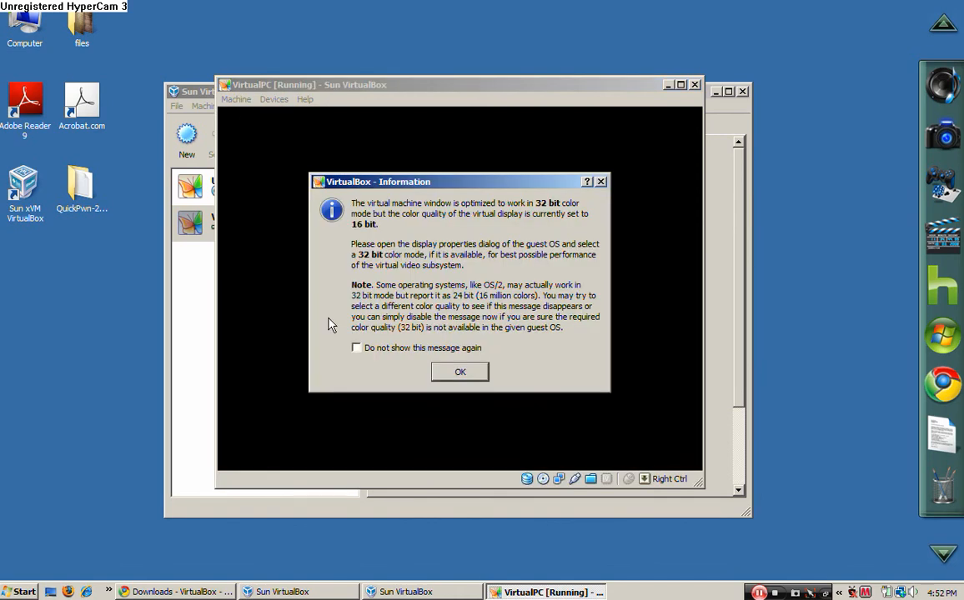
{"action": "left_click", "coordinate": [460, 372]}
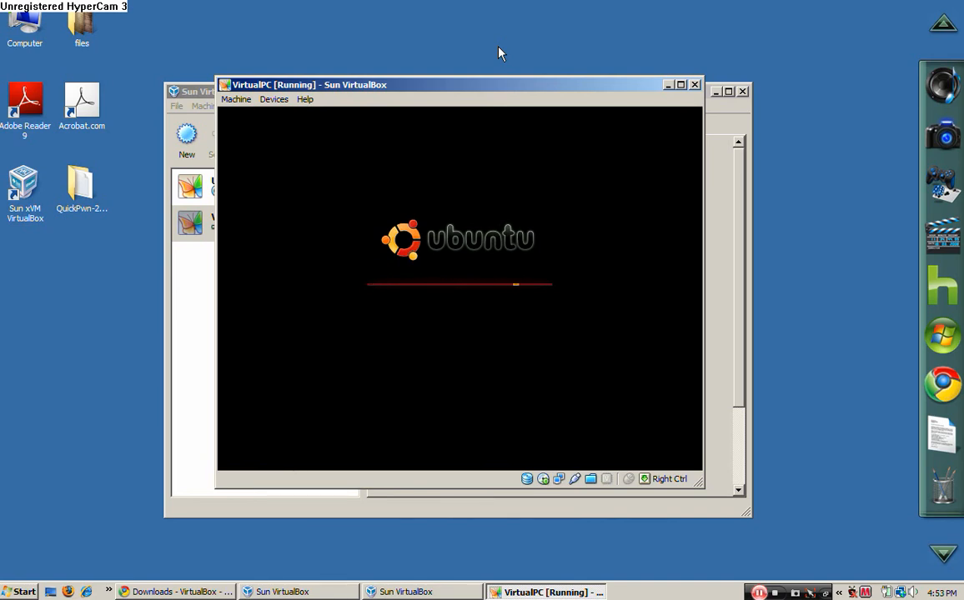
Power off VirtualPC from the window close prompt and dismiss the new-version notice.
{"action": "left_click", "coordinate": [693, 83]}
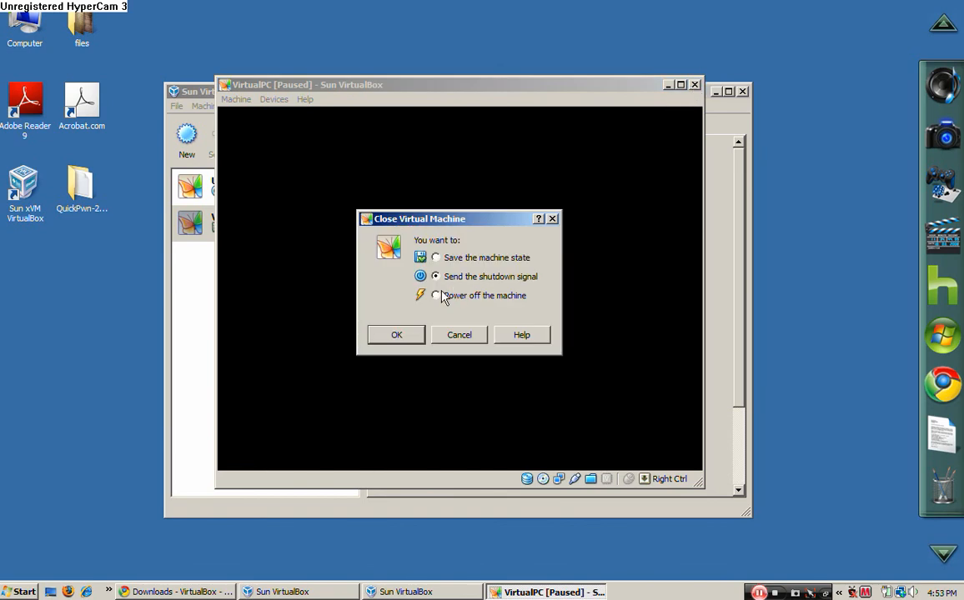
{"action": "left_click", "coordinate": [397, 334]}
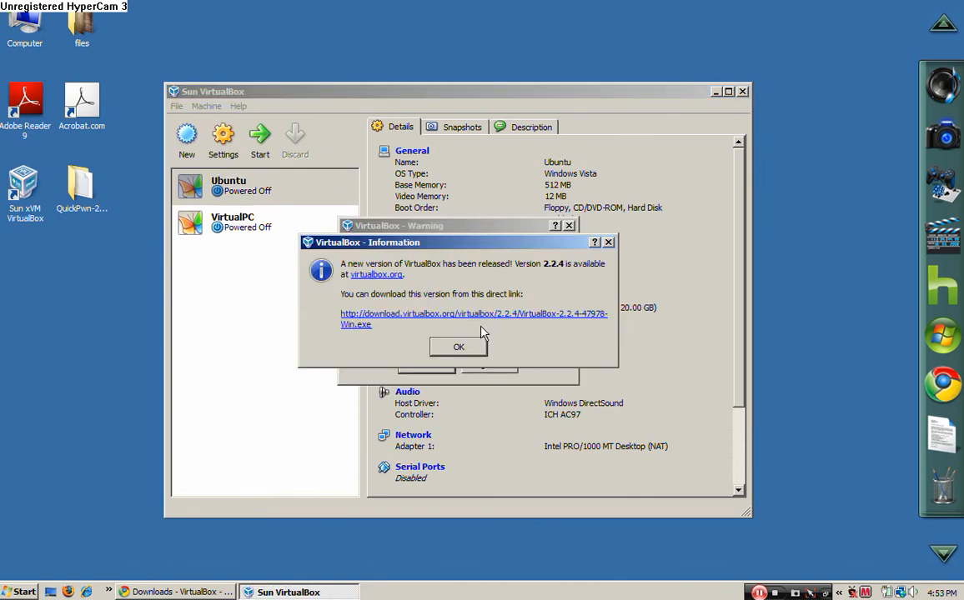
{"action": "left_click", "coordinate": [457, 347]}
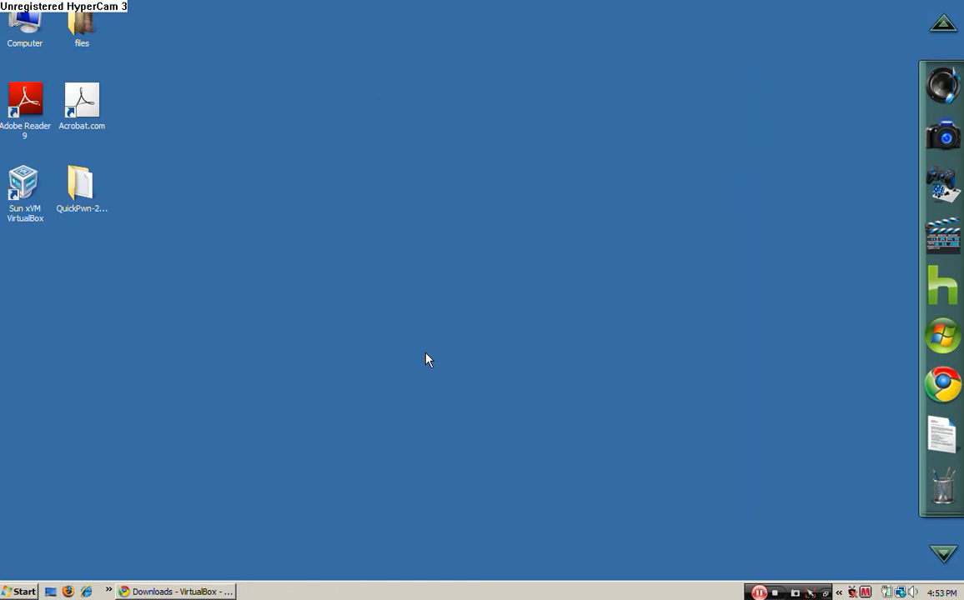
{"action": "mouse_move", "coordinate": [305, 472]}
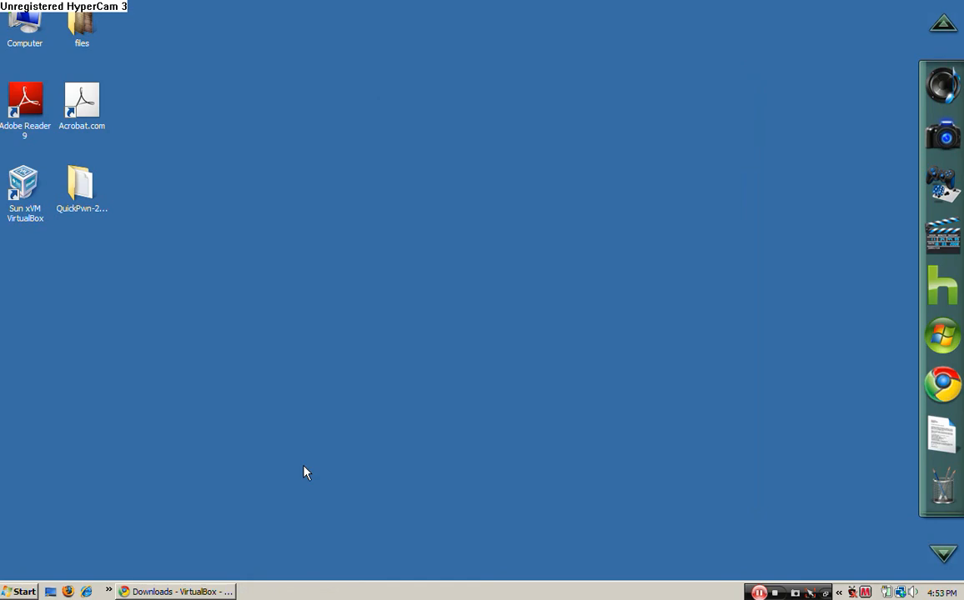